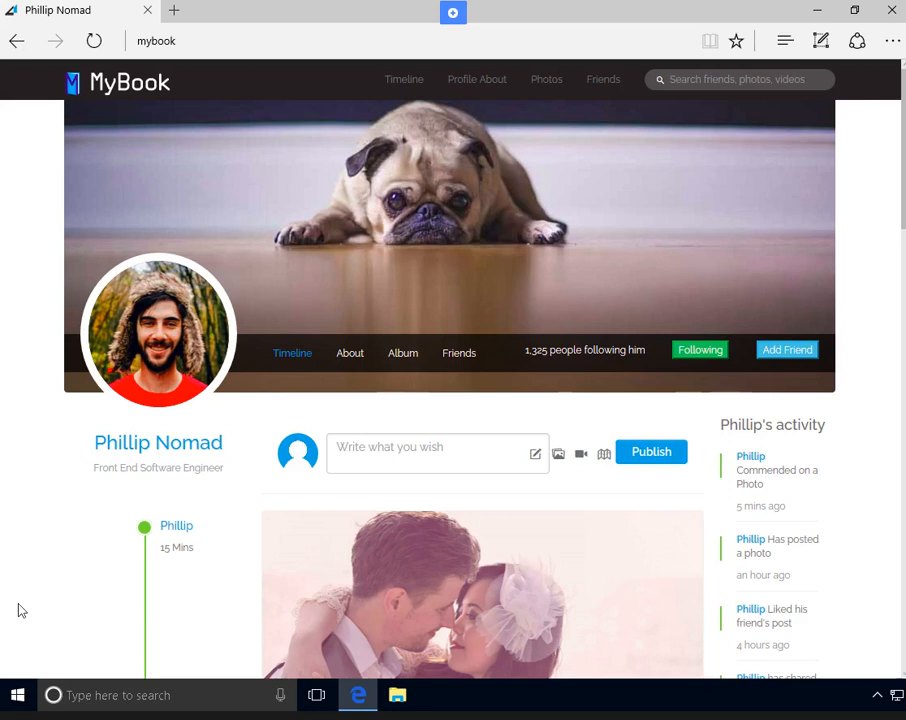
mouse_move(512, 342)
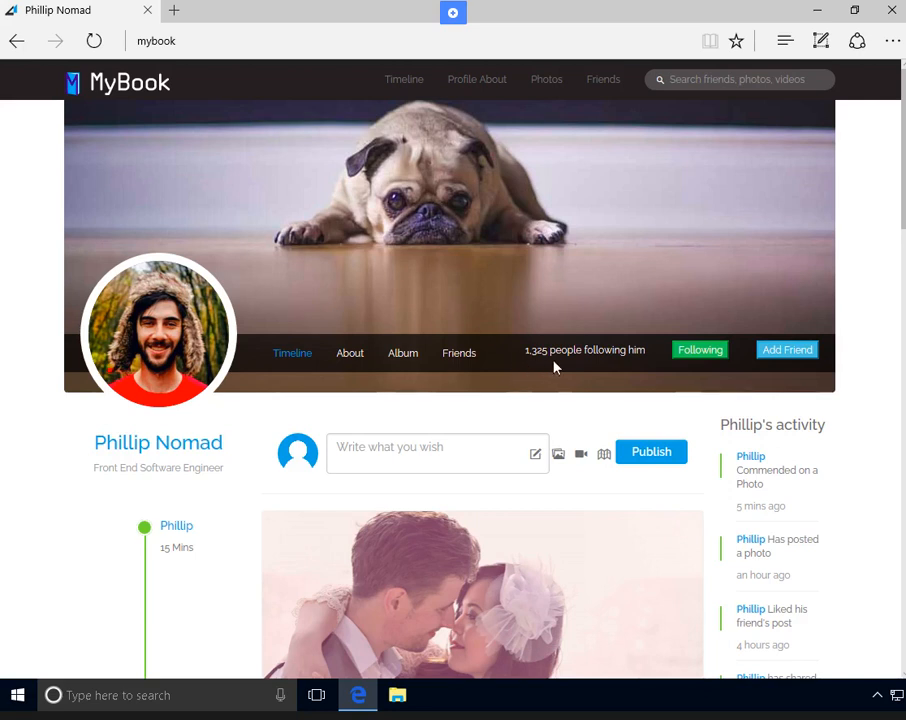
mouse_move(555, 367)
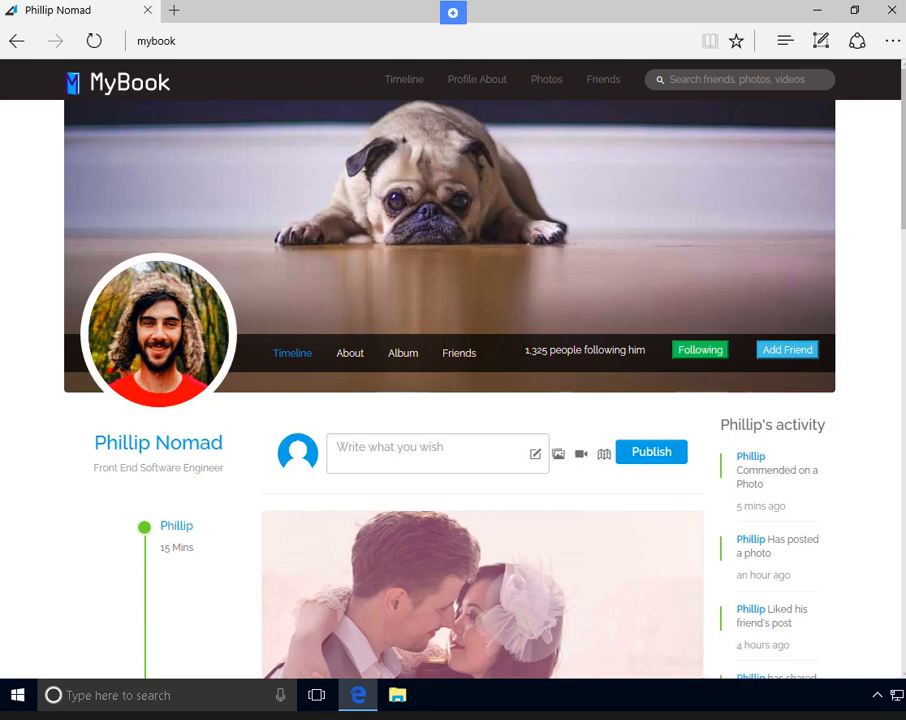
mouse_move(170, 462)
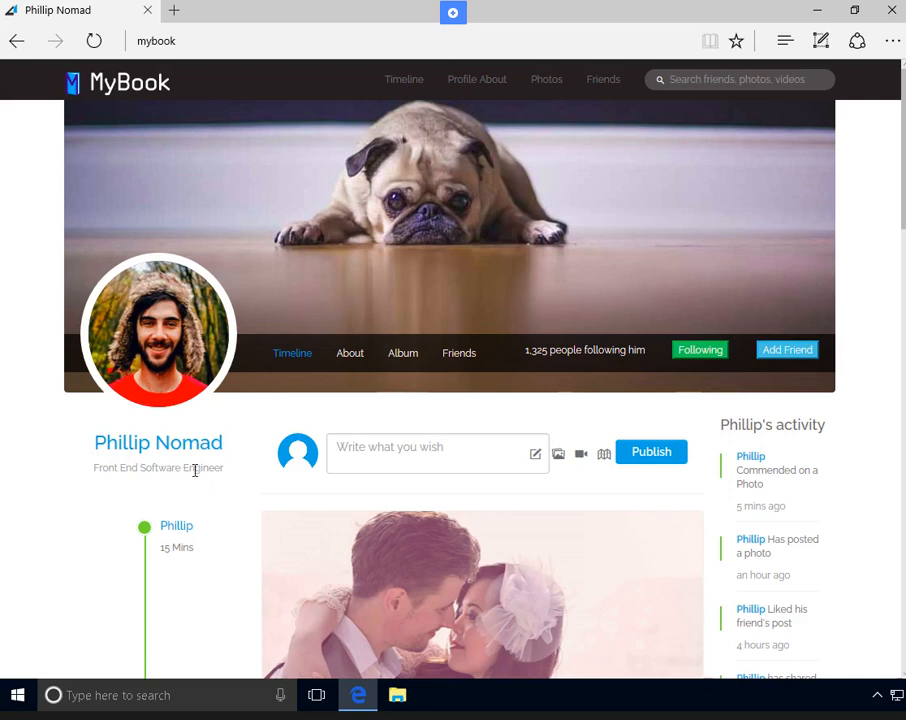
mouse_move(184, 567)
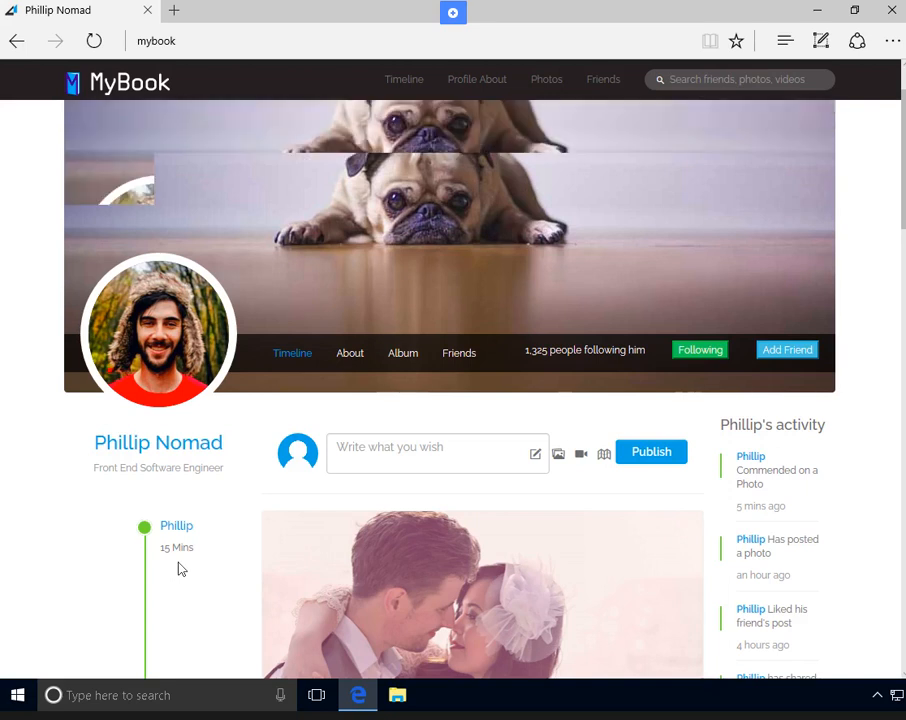
Step: Scroll the Timeline down to the two-years-married wedding photo post and its friends' comments
scroll(down, 3)
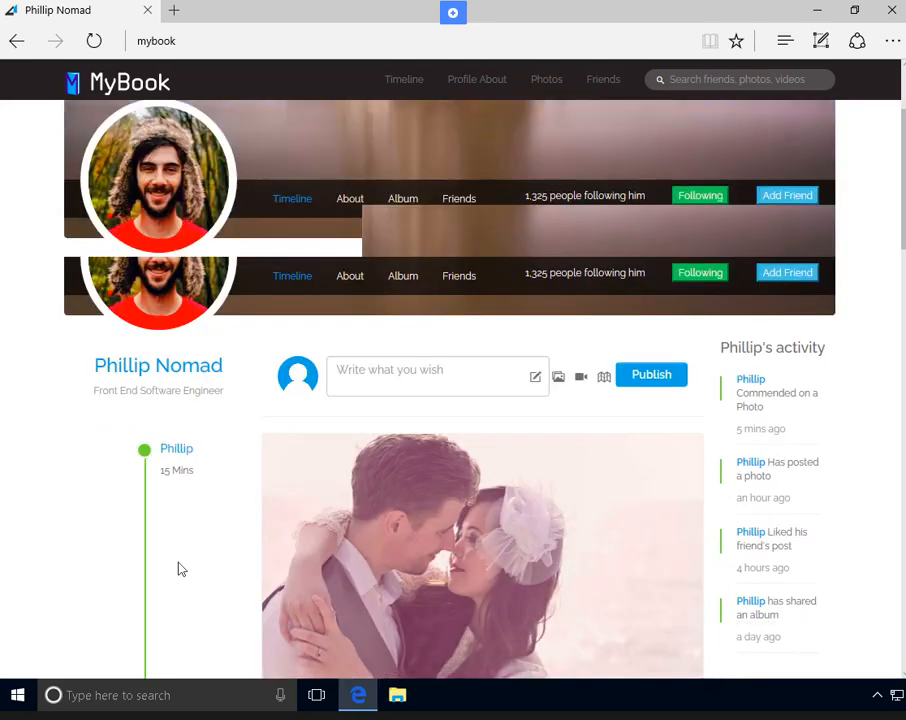
scroll(down, 3)
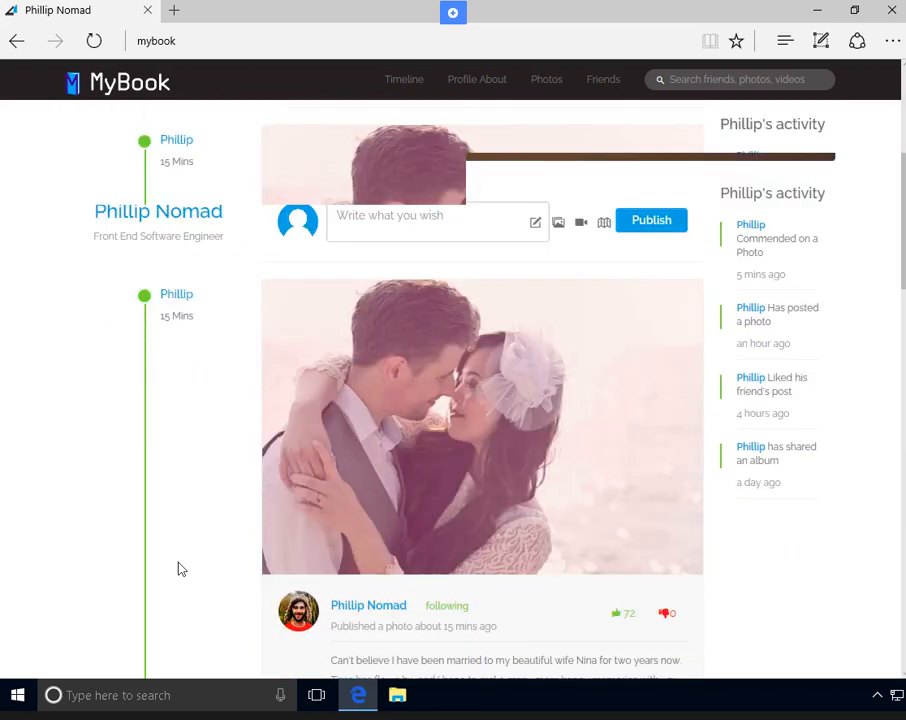
scroll(down, 3)
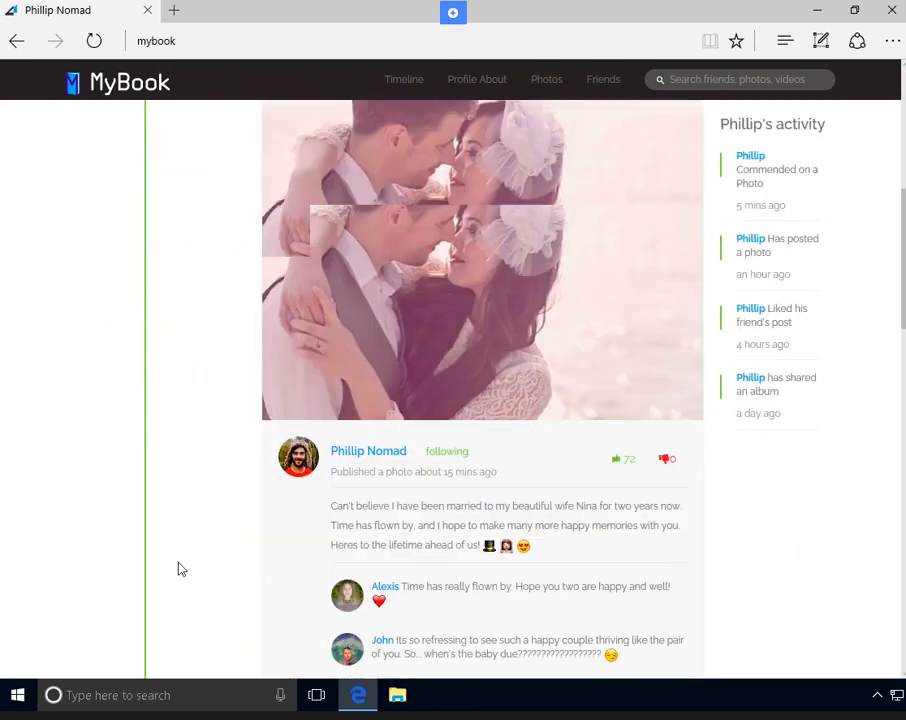
scroll(down, 3)
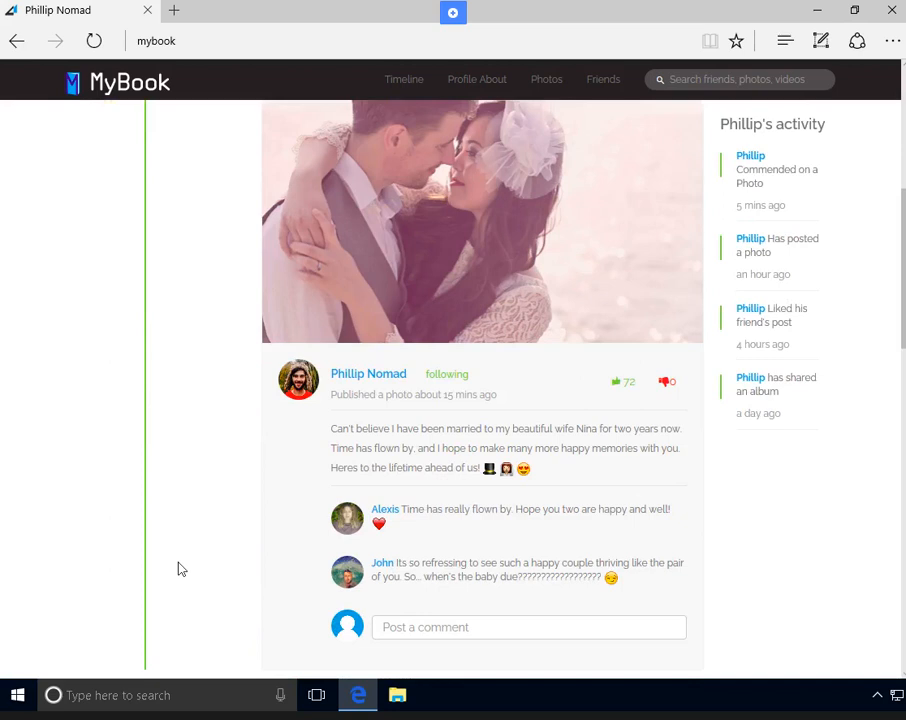
mouse_move(481, 429)
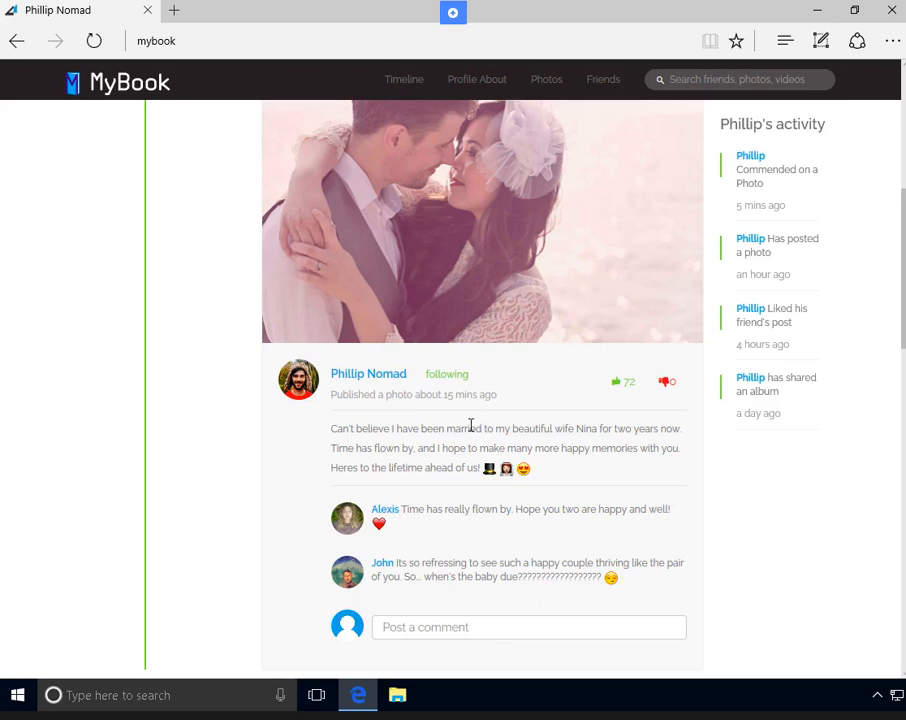
mouse_move(388, 482)
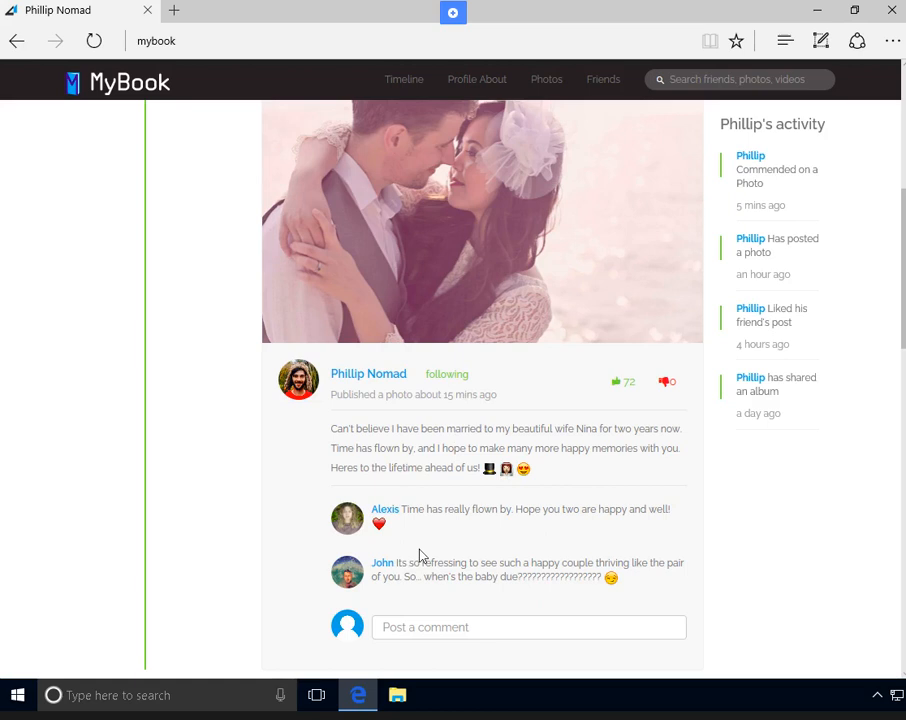
mouse_move(425, 547)
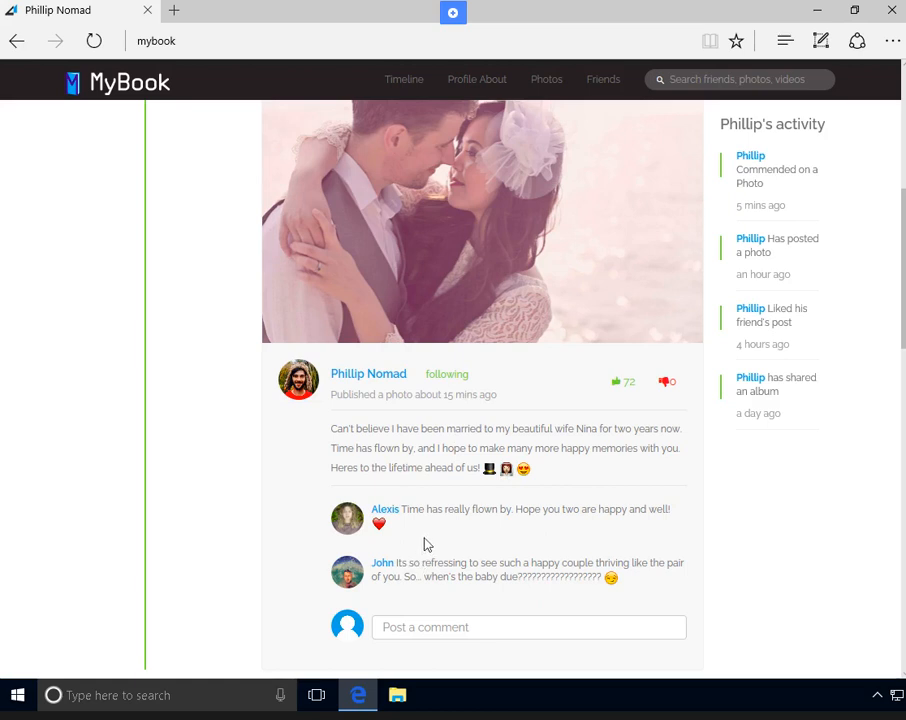
mouse_move(418, 548)
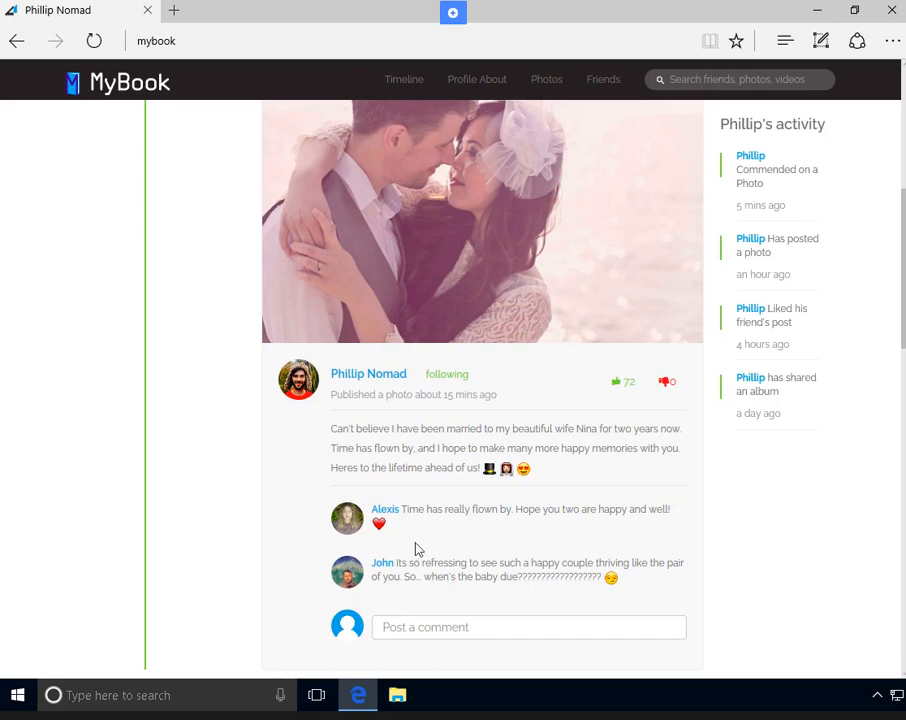
mouse_move(405, 571)
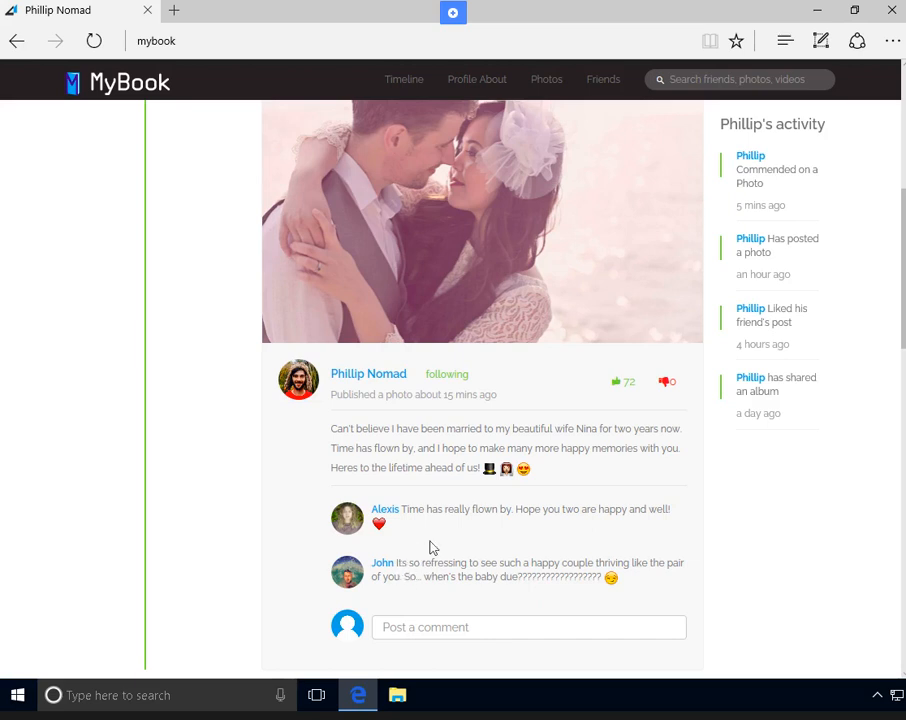
mouse_move(471, 530)
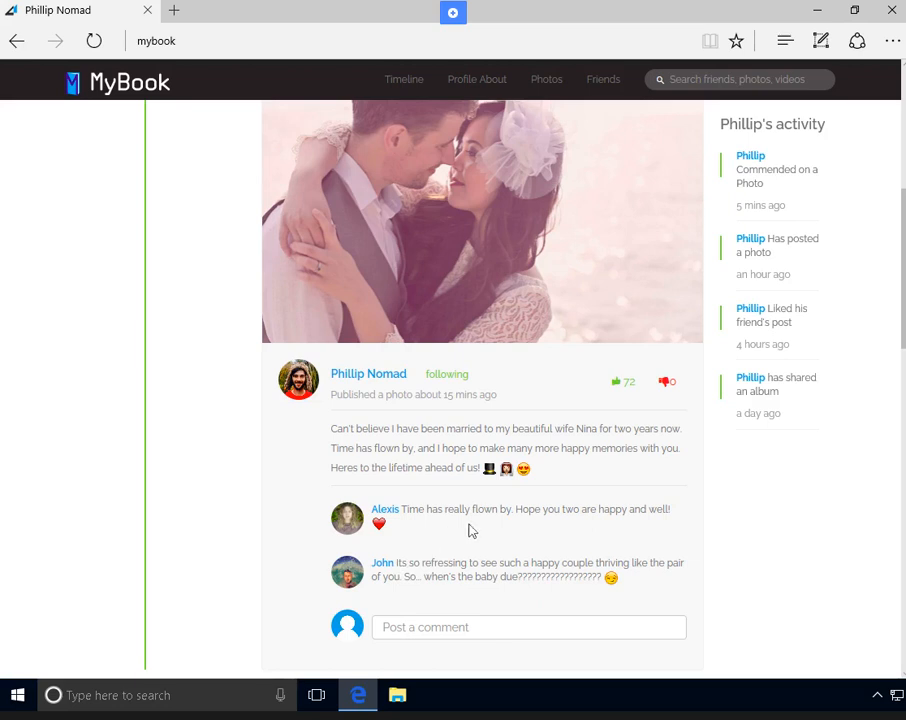
mouse_move(777, 505)
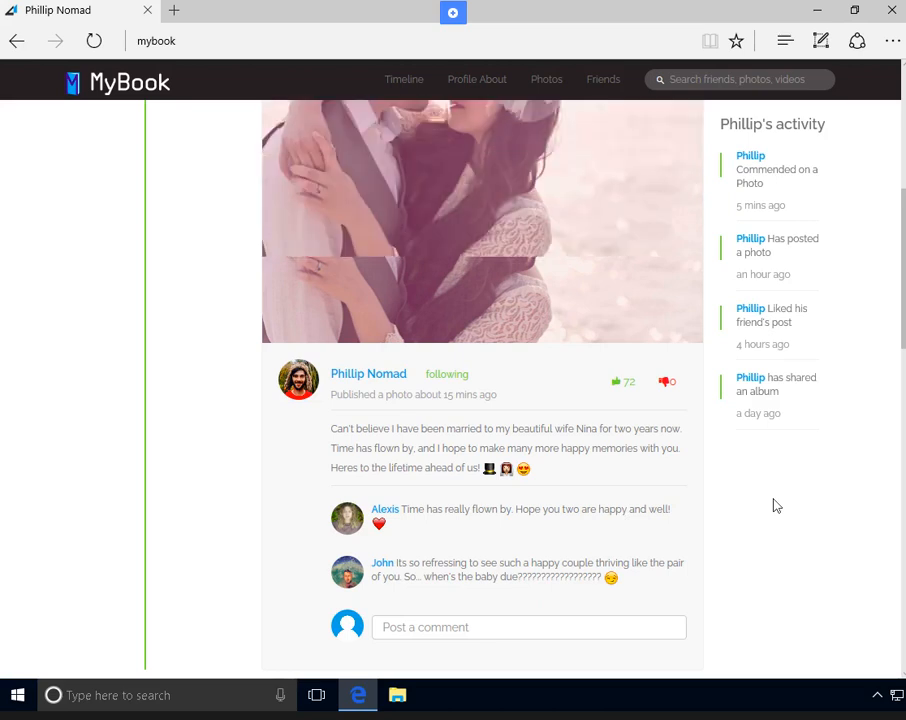
Step: Scroll past the headphones photo to the final broken-car post with Richard's and Nina's comments
scroll(down, 3)
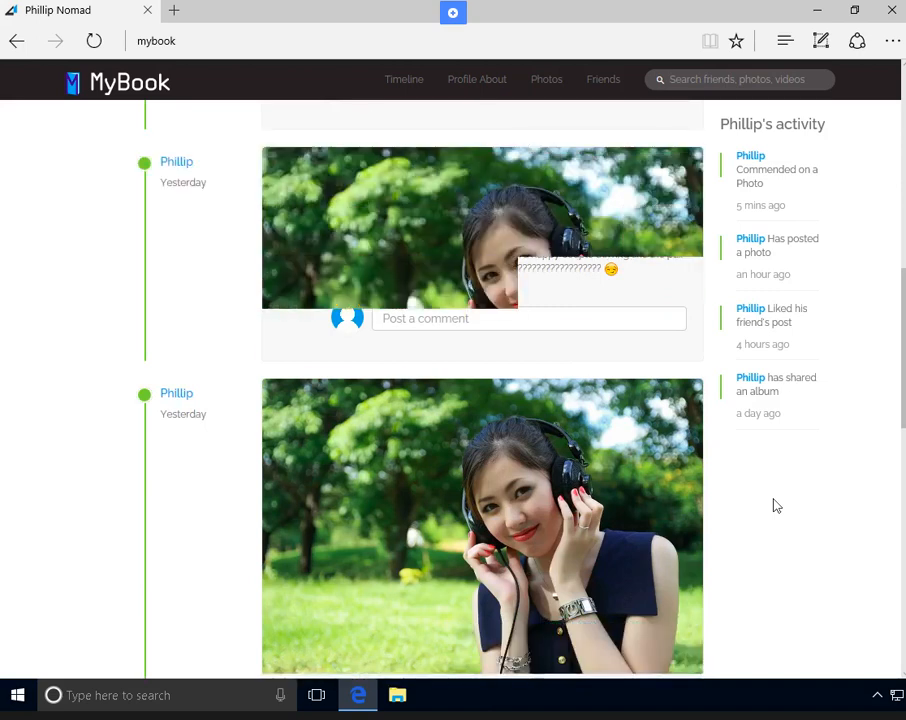
scroll(down, 3)
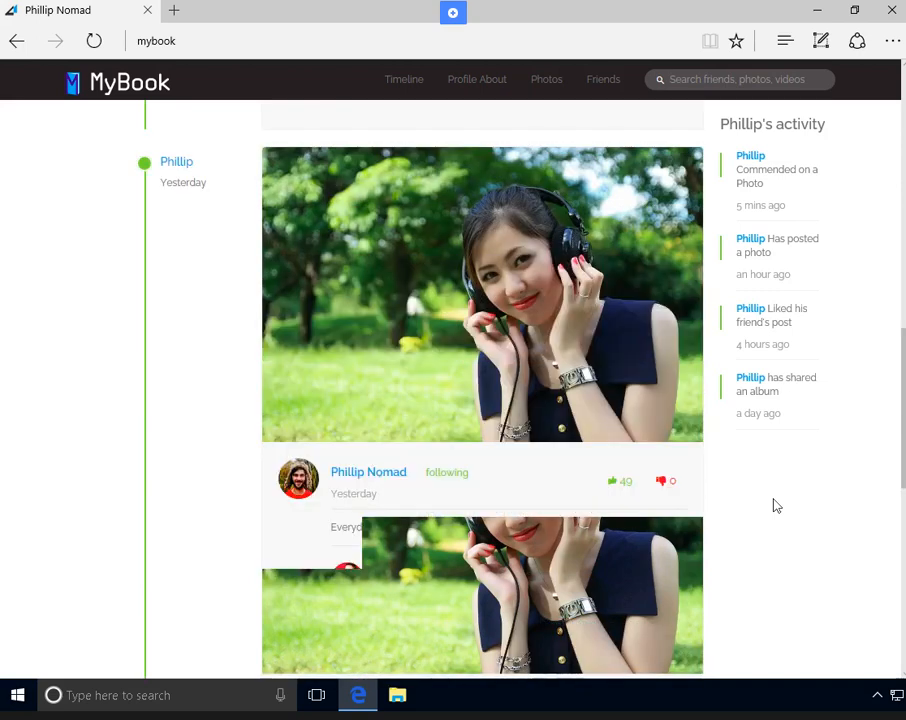
scroll(down, 3)
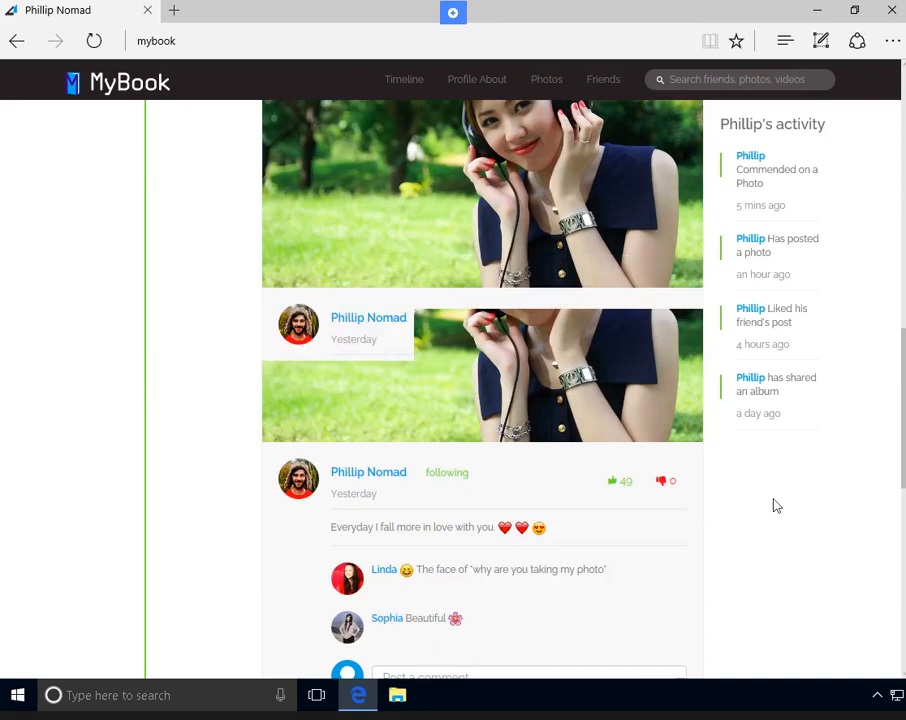
scroll(down, 3)
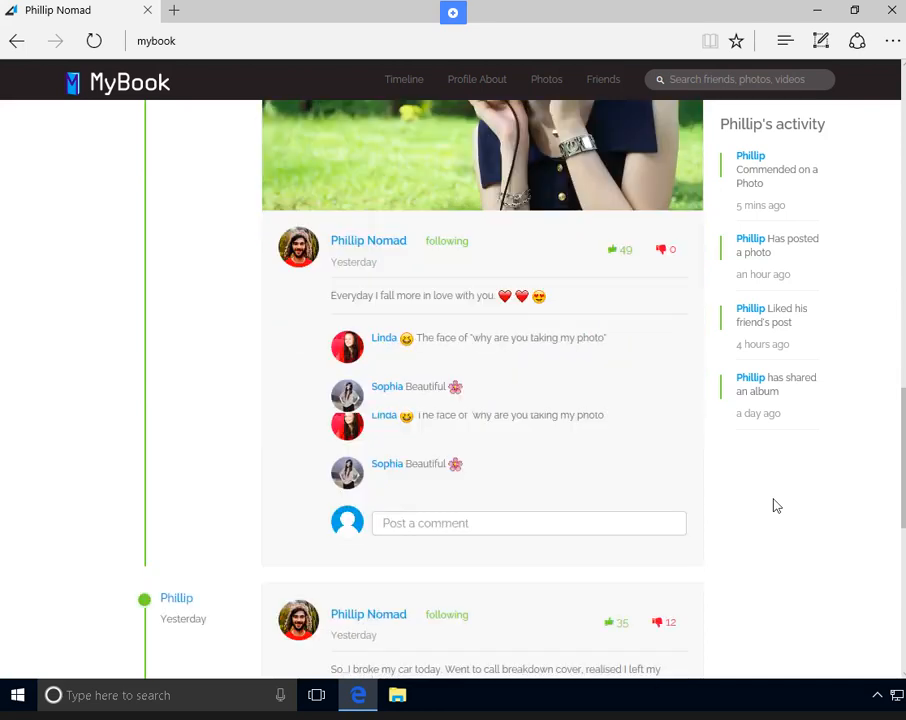
scroll(down, 3)
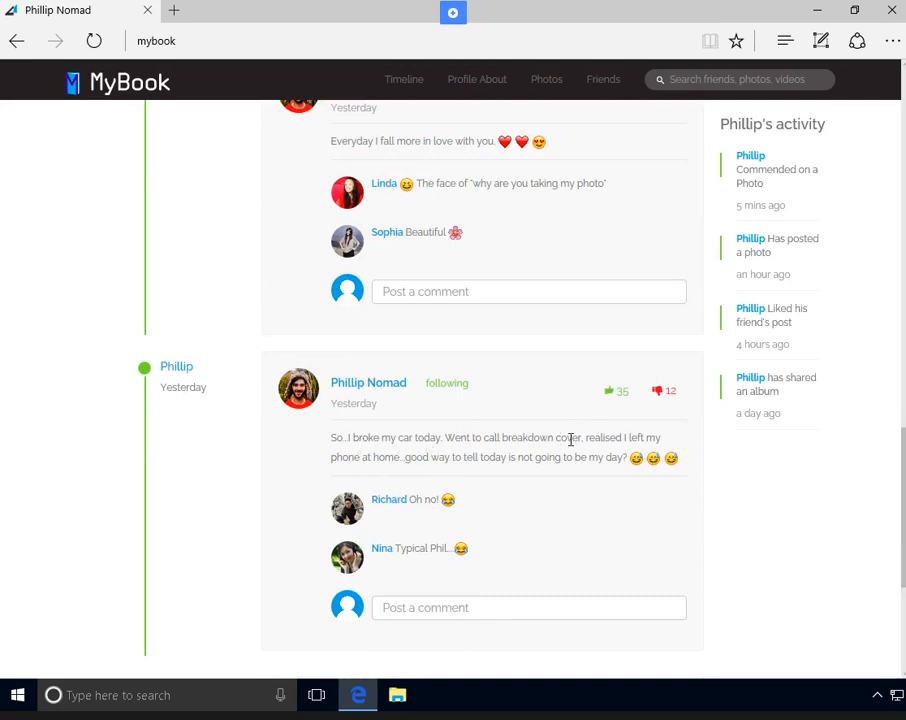
mouse_move(477, 480)
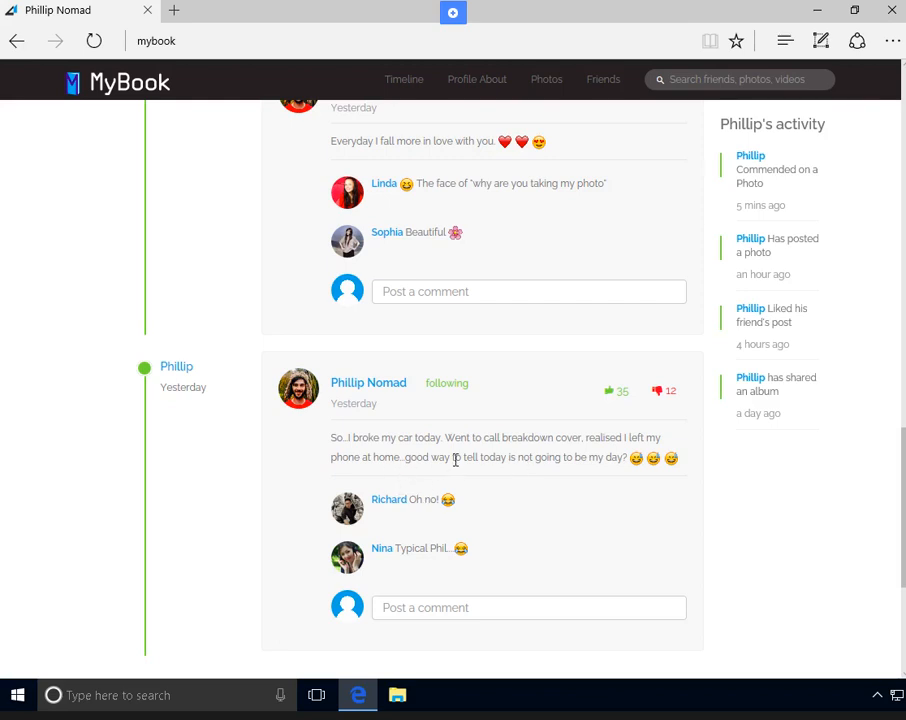
mouse_move(583, 469)
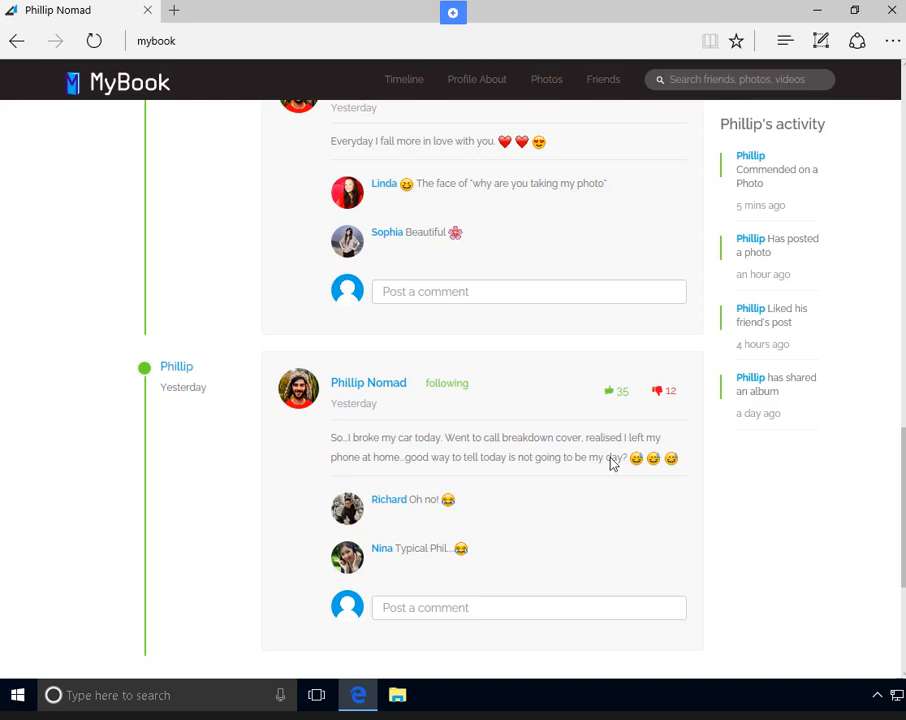
scroll(down, 3)
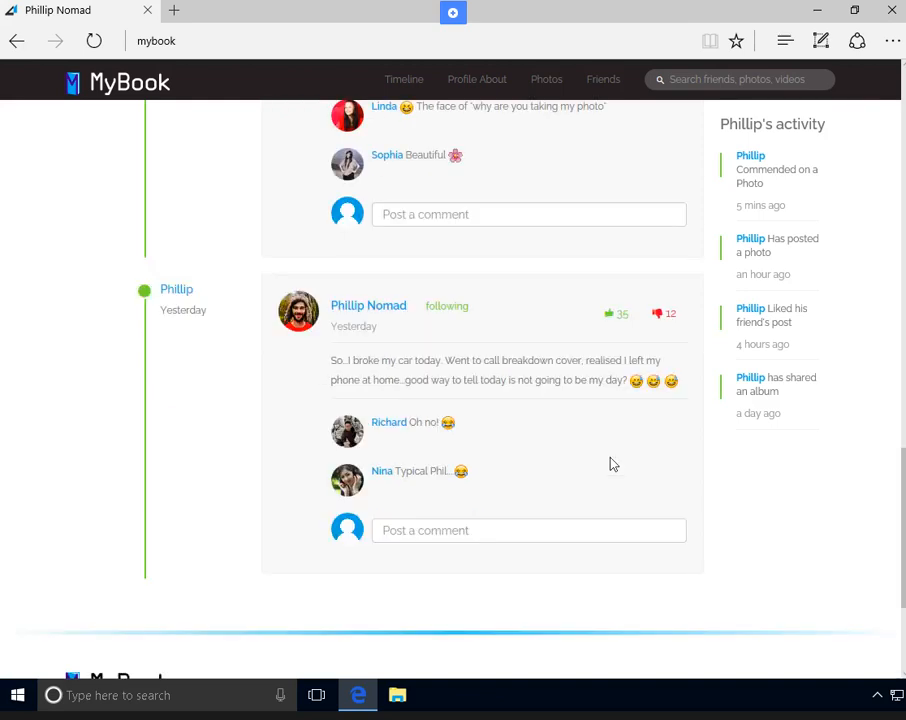
scroll(down, 3)
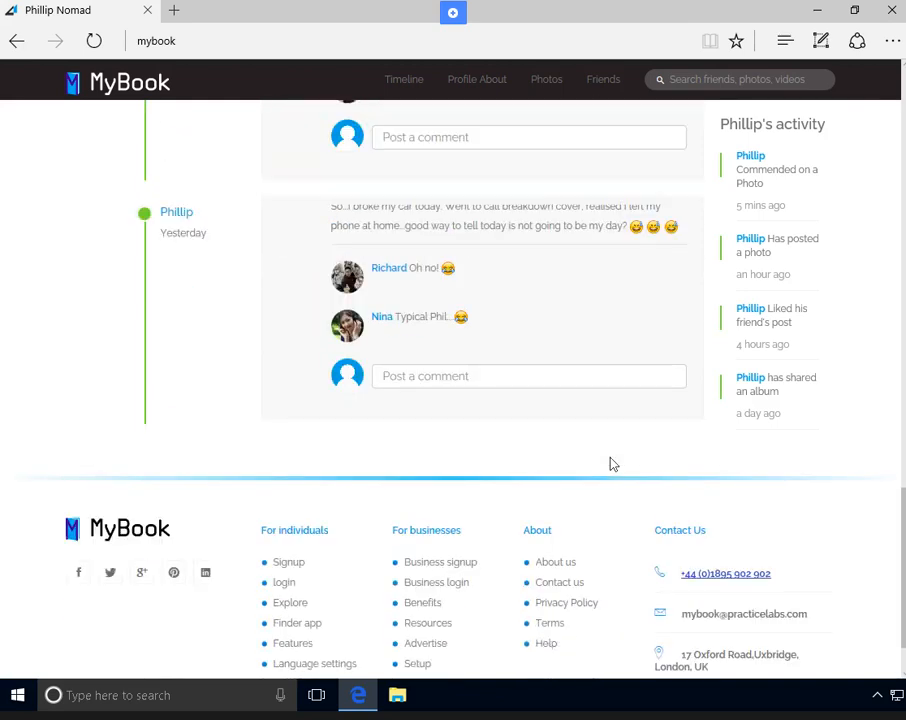
scroll(up, 3)
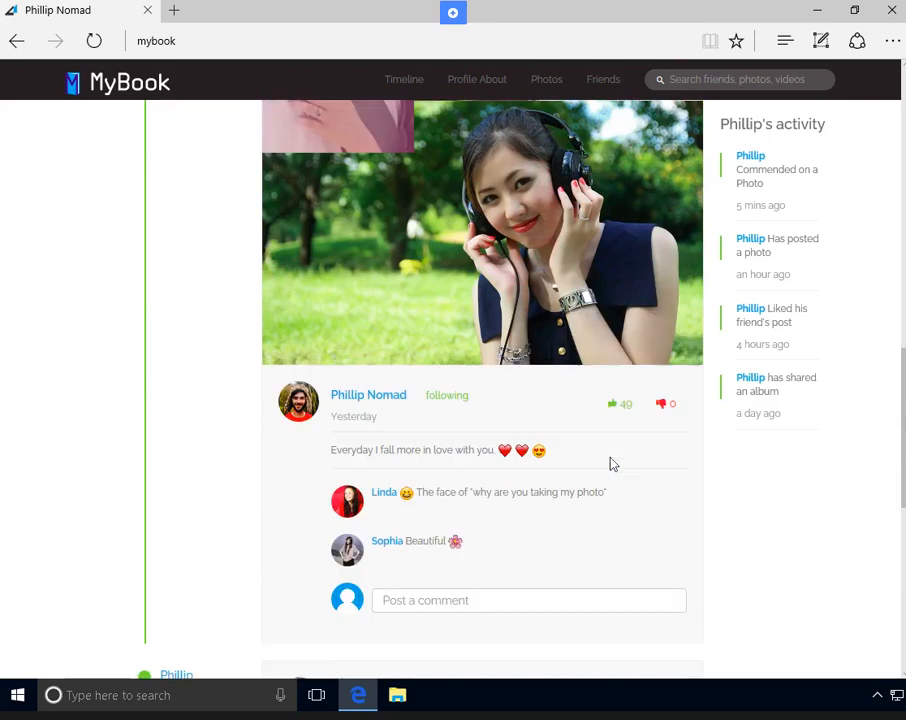
scroll(up, 3)
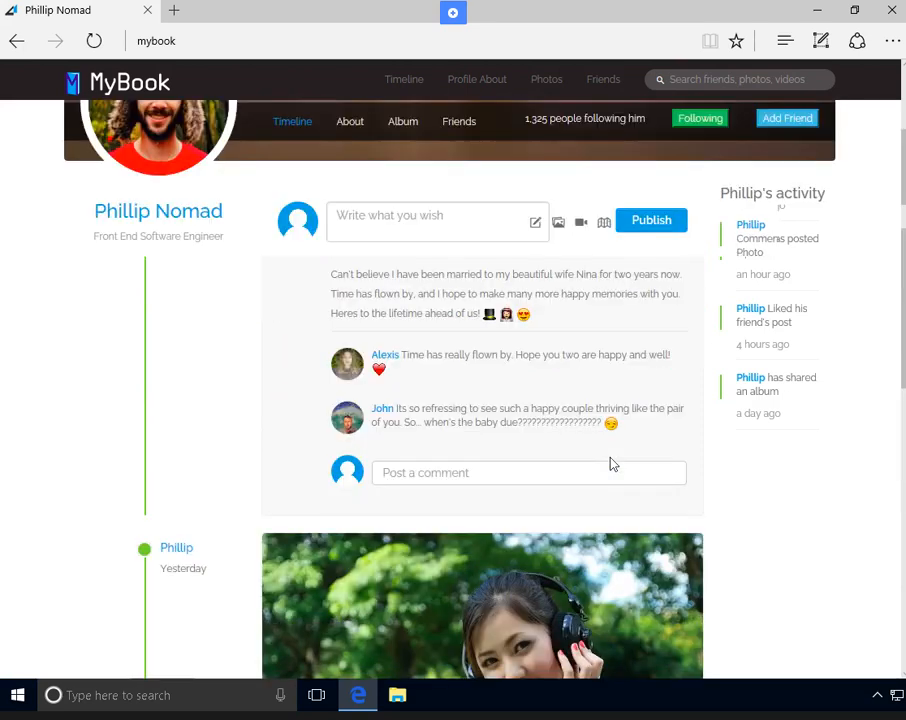
scroll(down, 3)
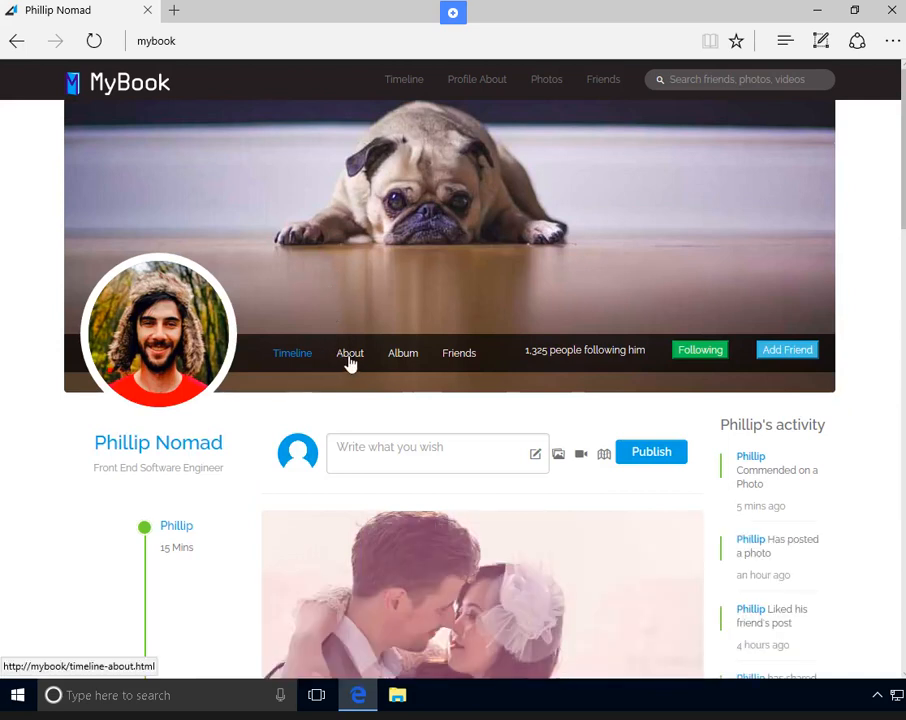
Step: Open Phillip's About page and scroll through his bio, personal info and work experiences
click(349, 353)
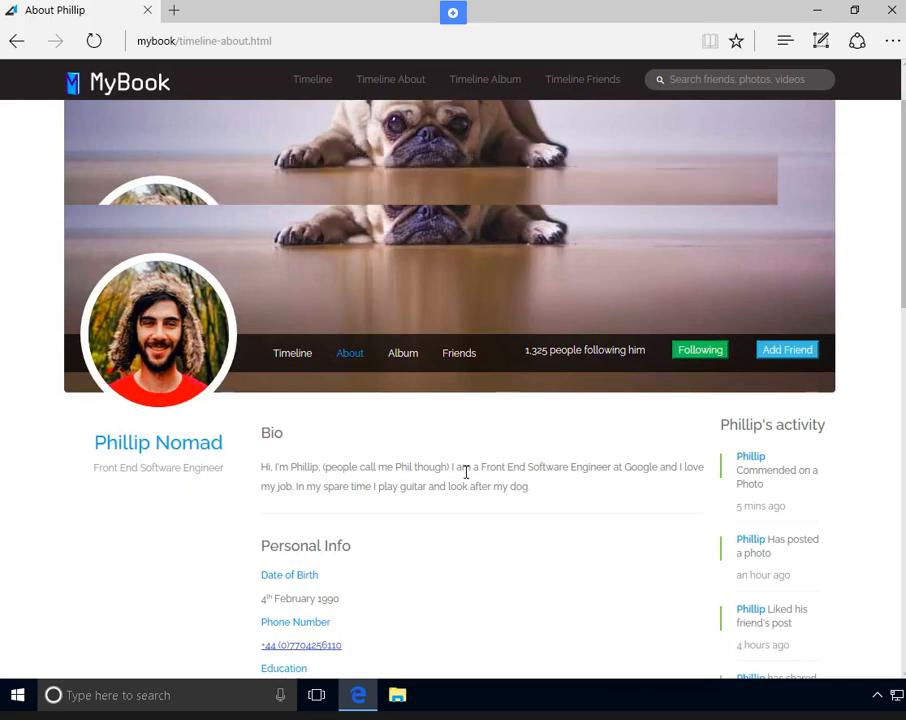
scroll(down, 3)
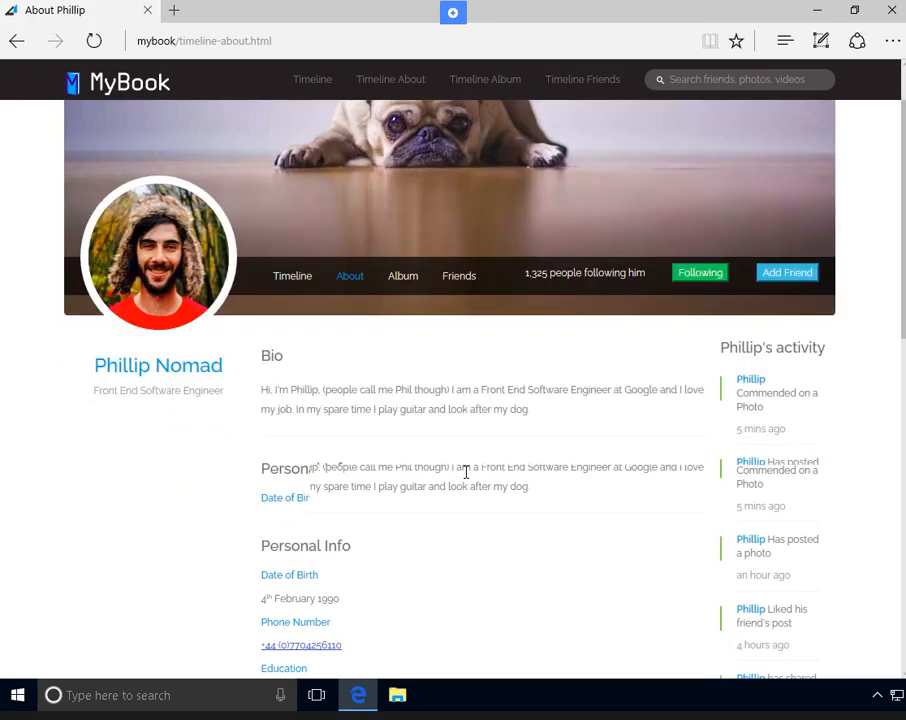
scroll(down, 3)
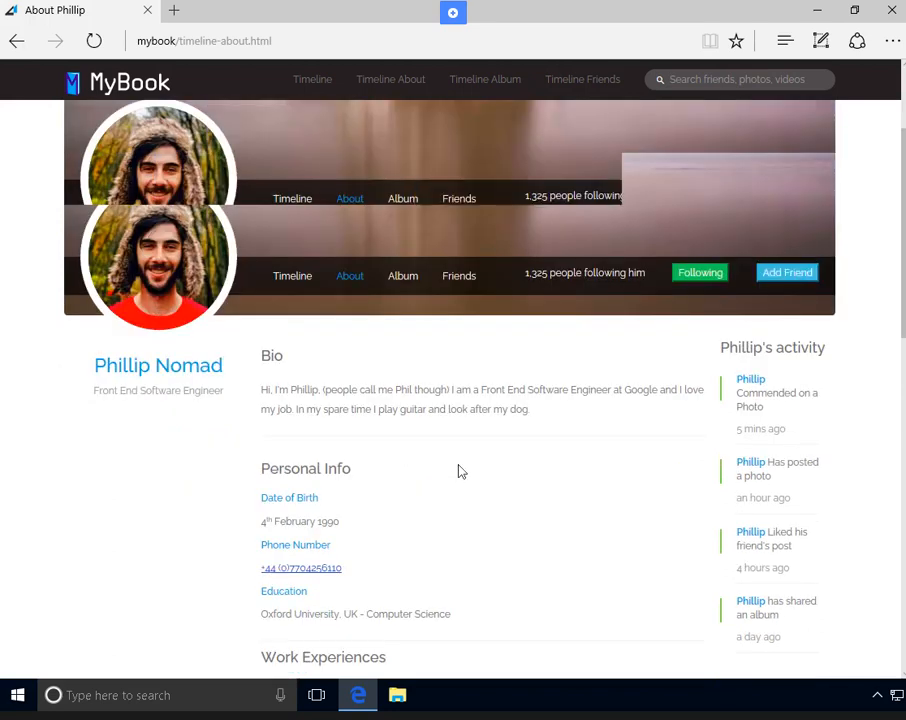
scroll(down, 3)
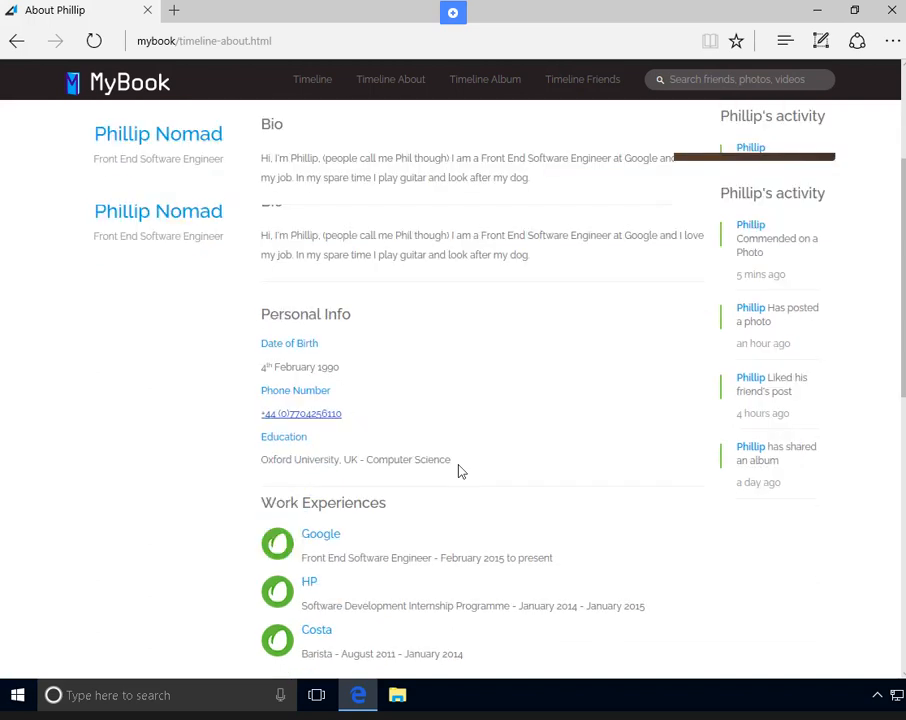
scroll(down, 3)
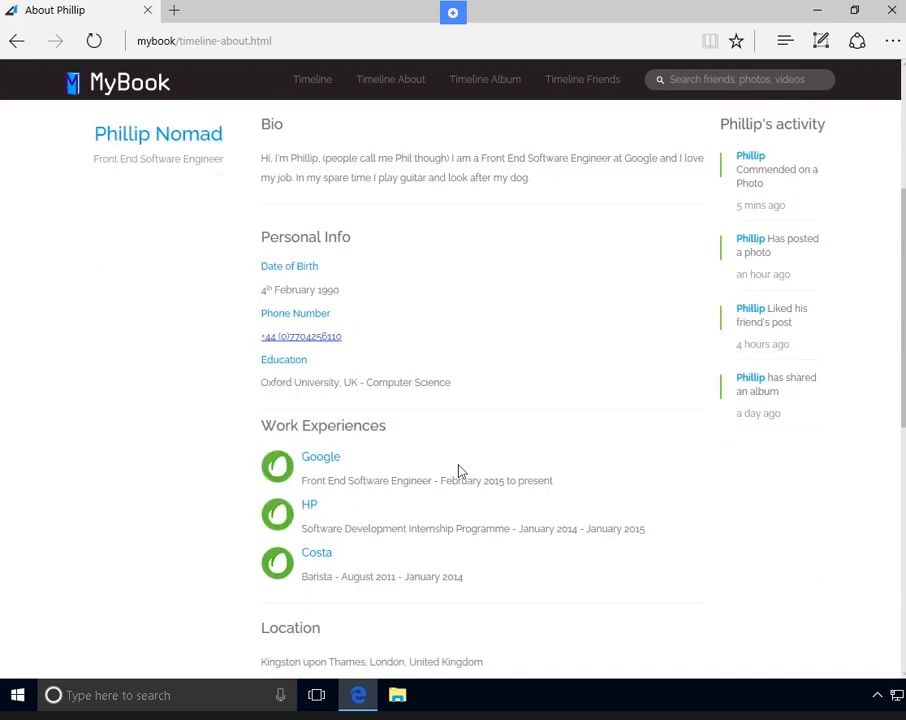
mouse_move(383, 525)
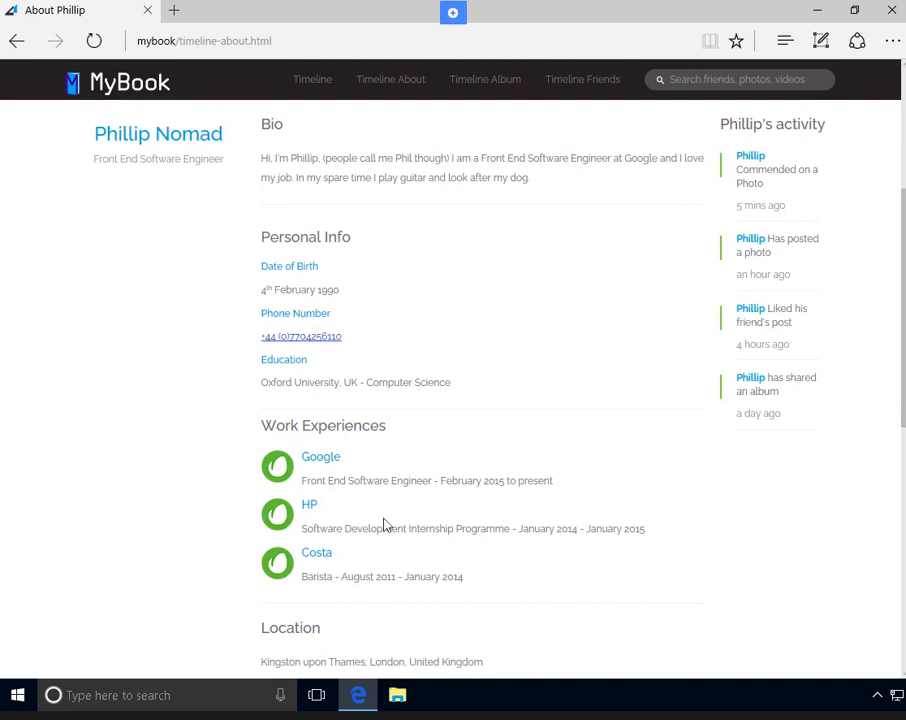
mouse_move(374, 533)
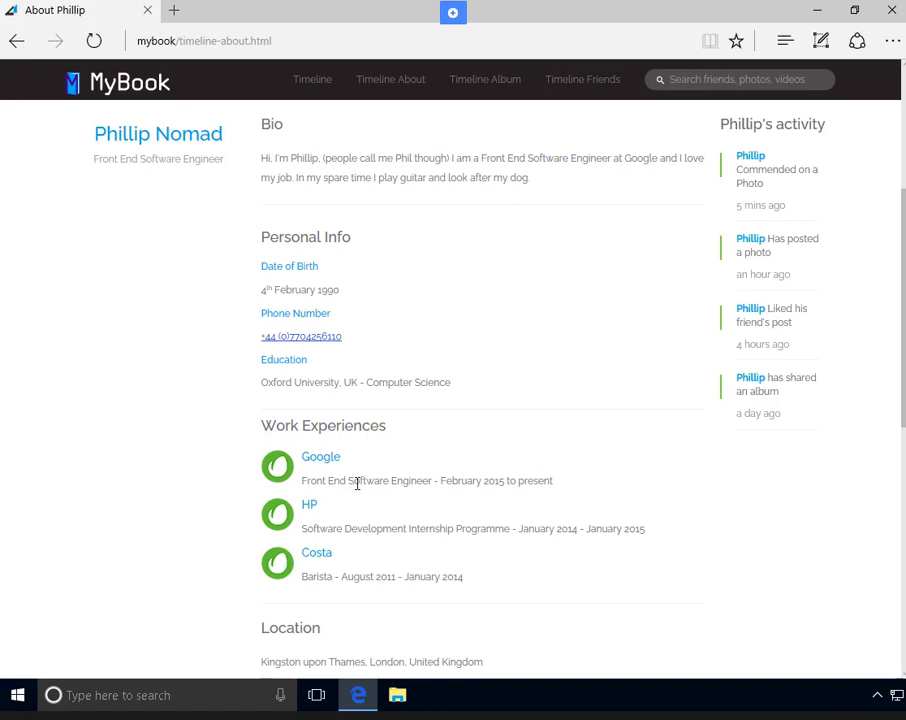
scroll(down, 3)
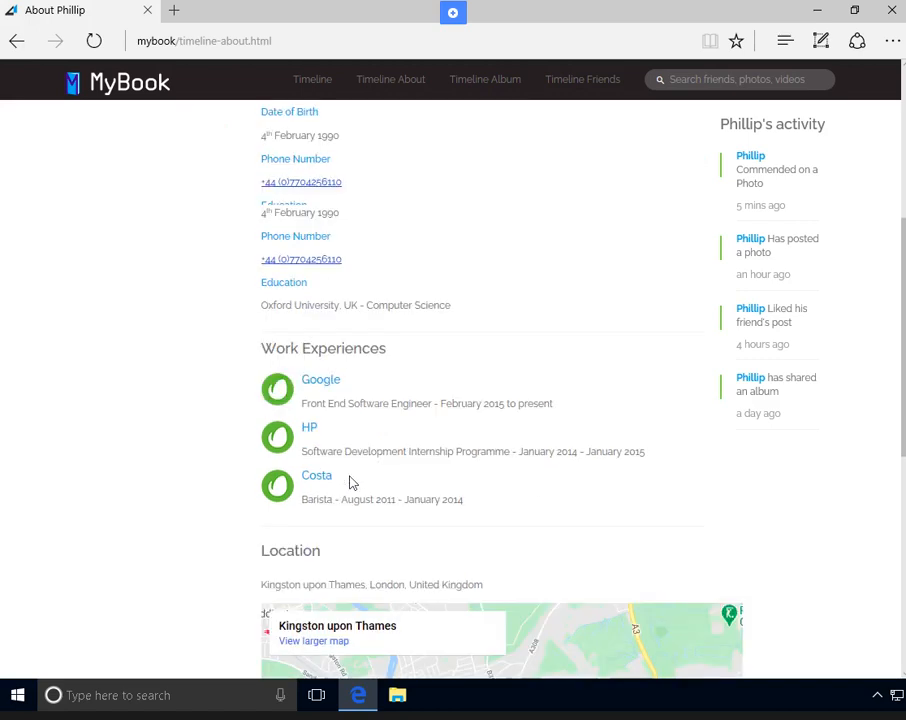
scroll(down, 3)
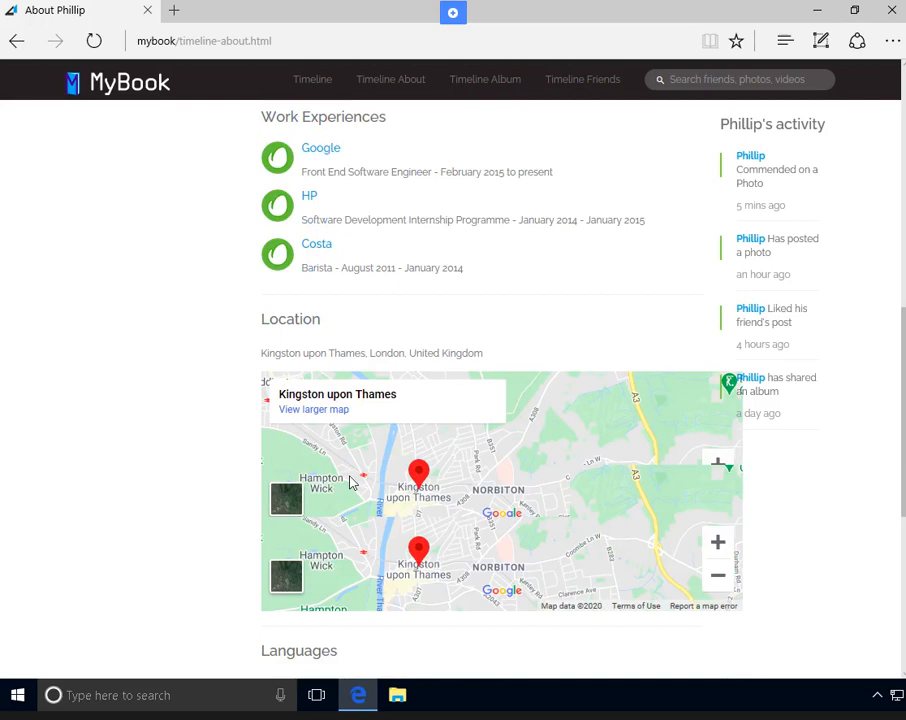
scroll(down, 3)
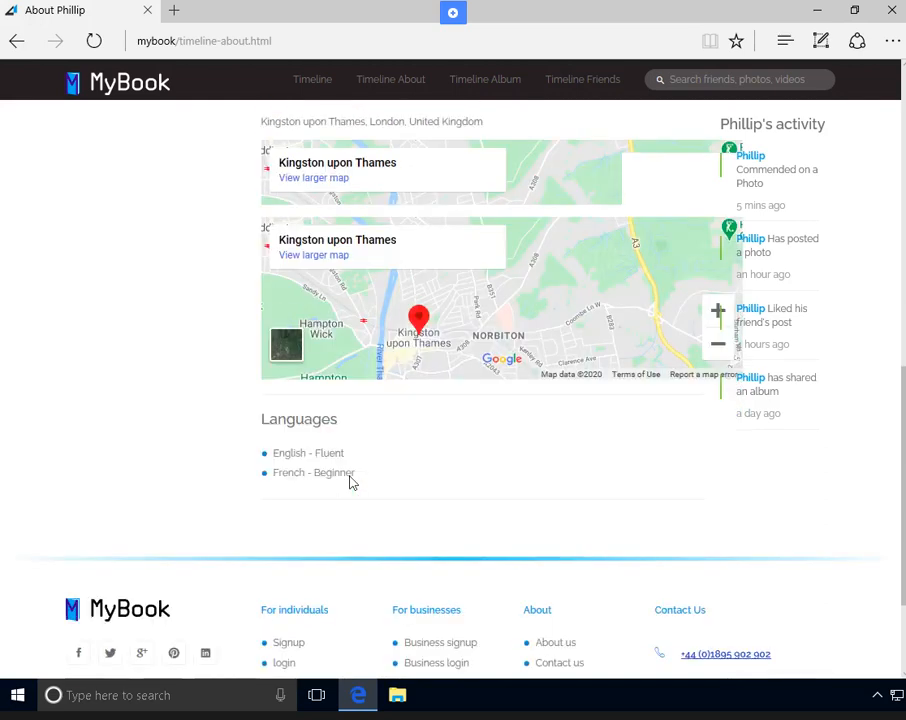
scroll(up, 3)
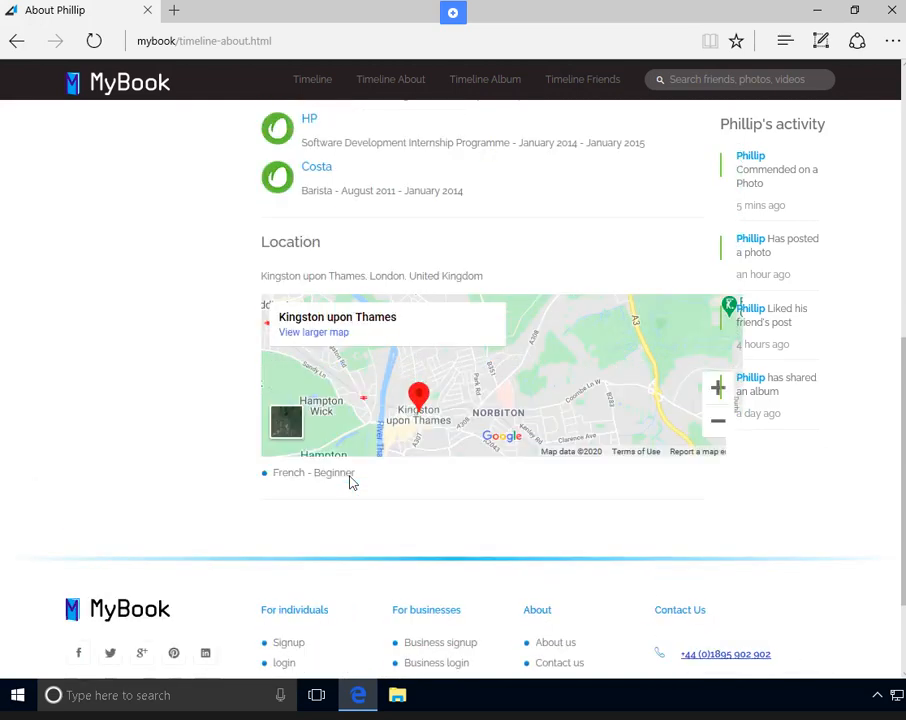
scroll(up, 3)
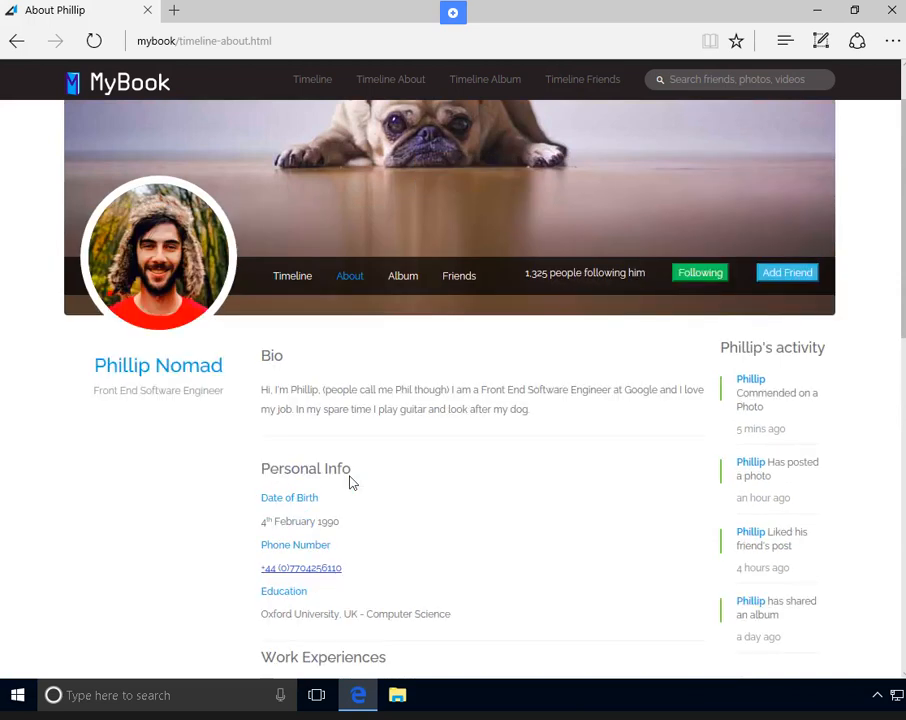
mouse_move(447, 293)
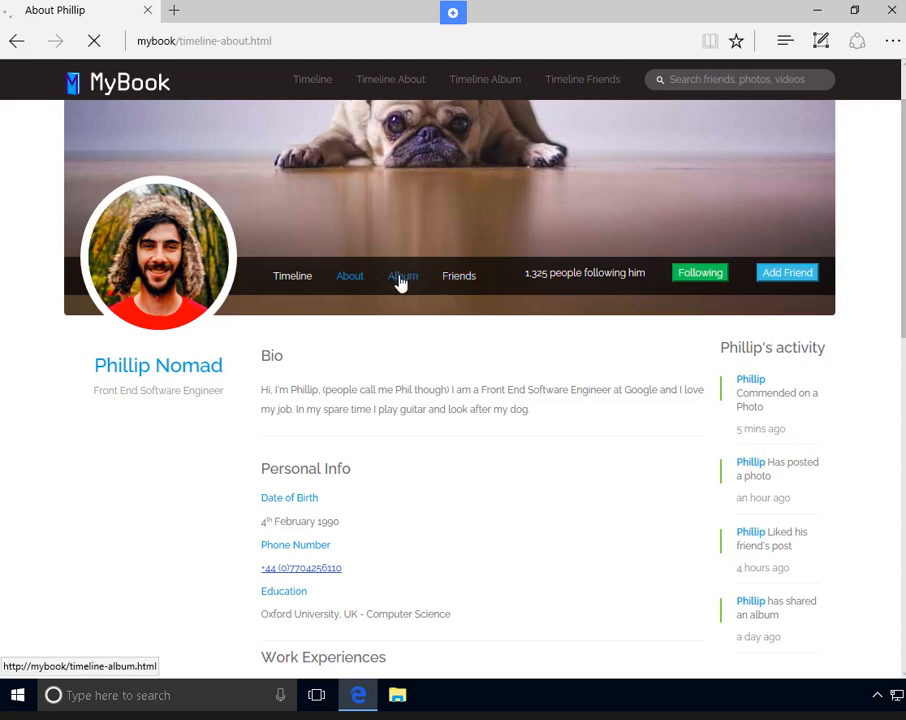
Step: Open Phillip's Album page showing his cover photo, profile picture and photo grid
click(402, 276)
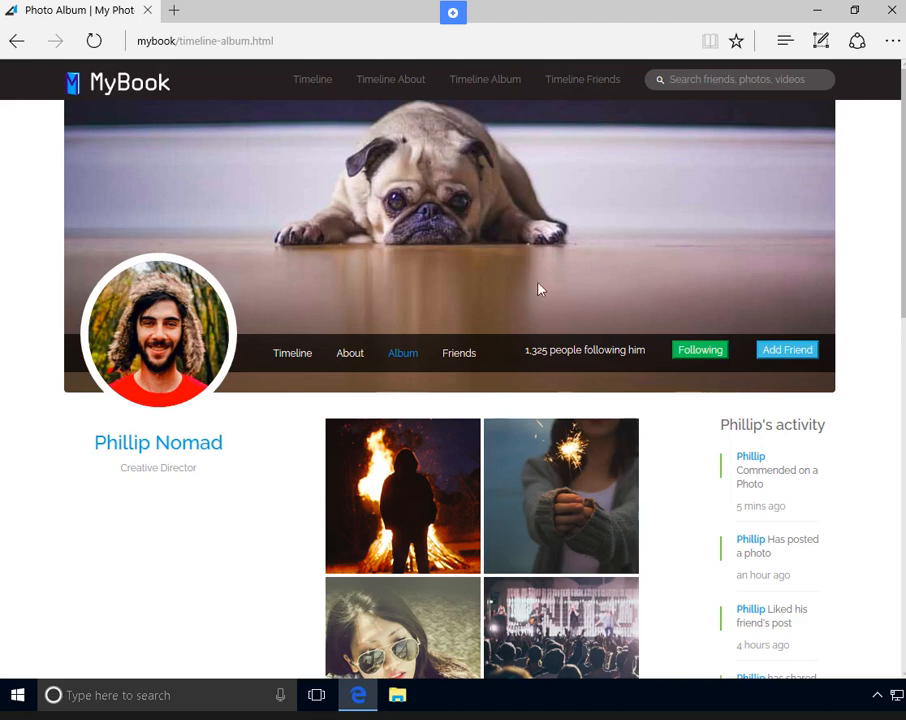
mouse_move(268, 525)
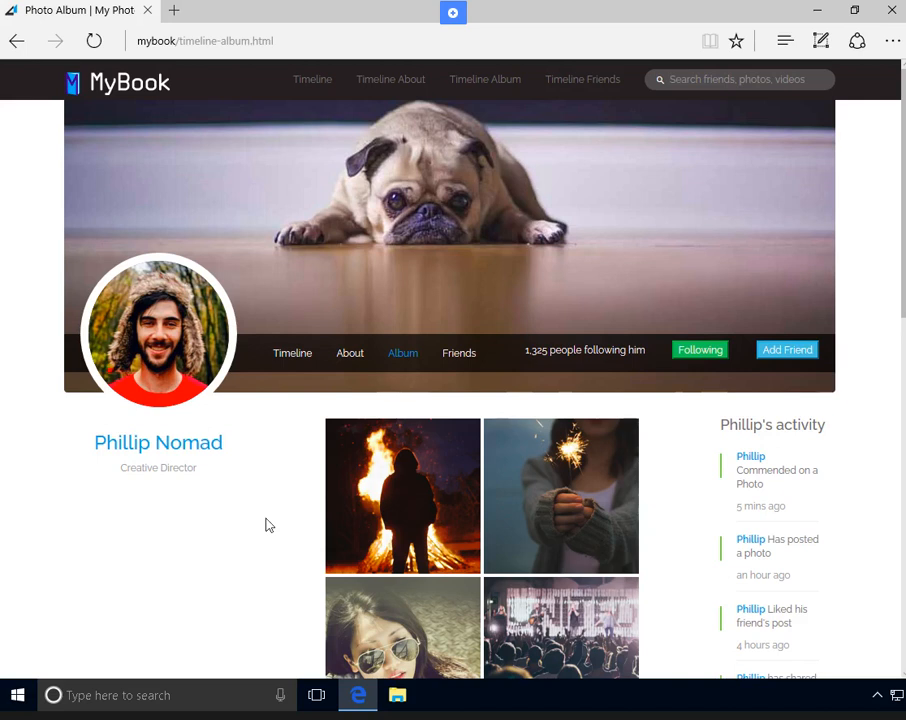
mouse_move(113, 585)
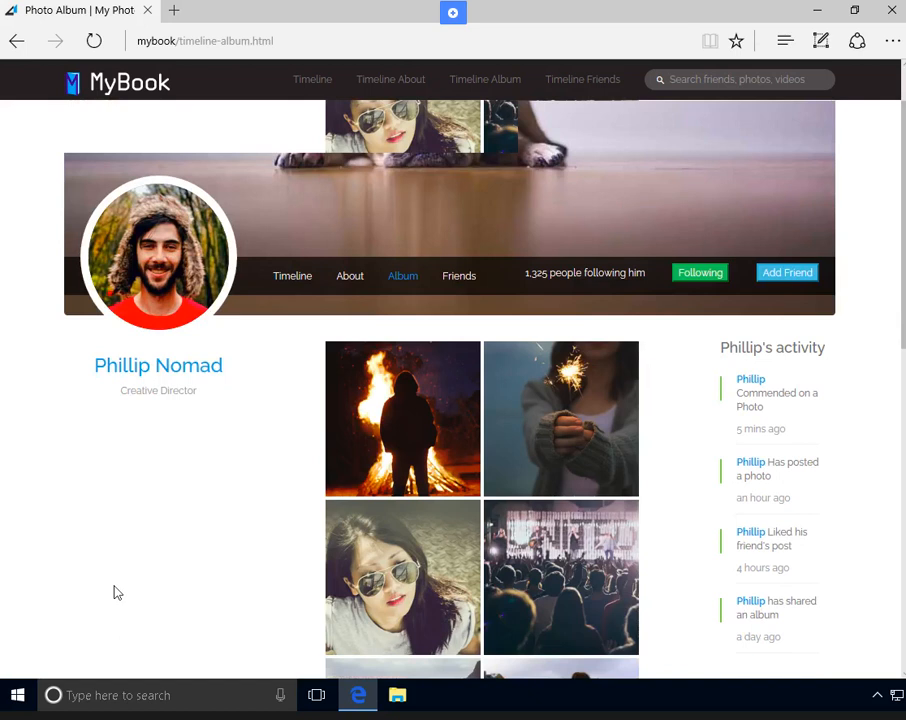
scroll(down, 3)
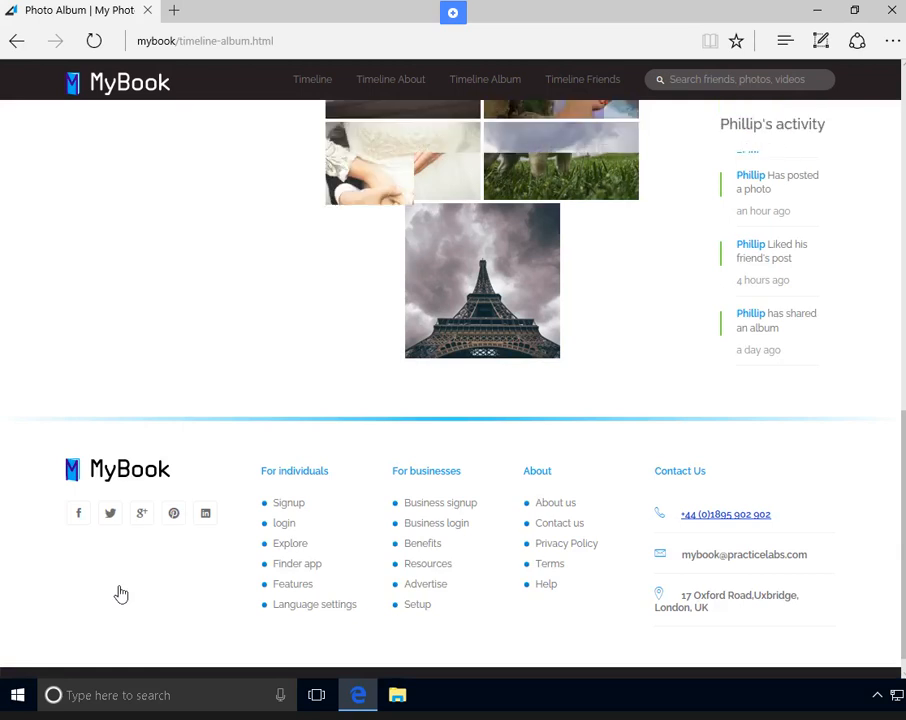
scroll(down, 3)
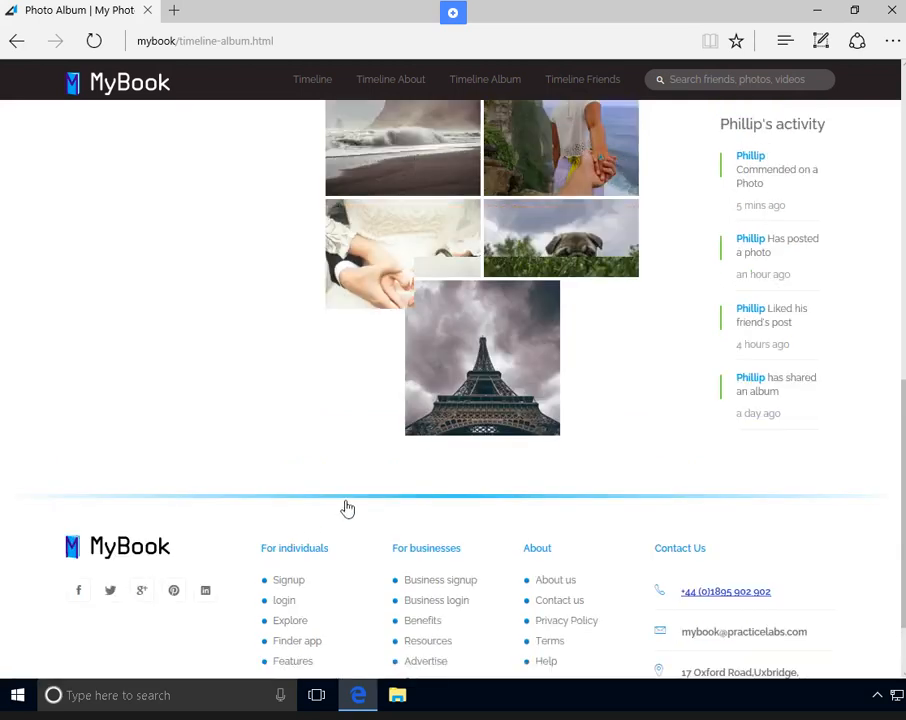
scroll(down, 3)
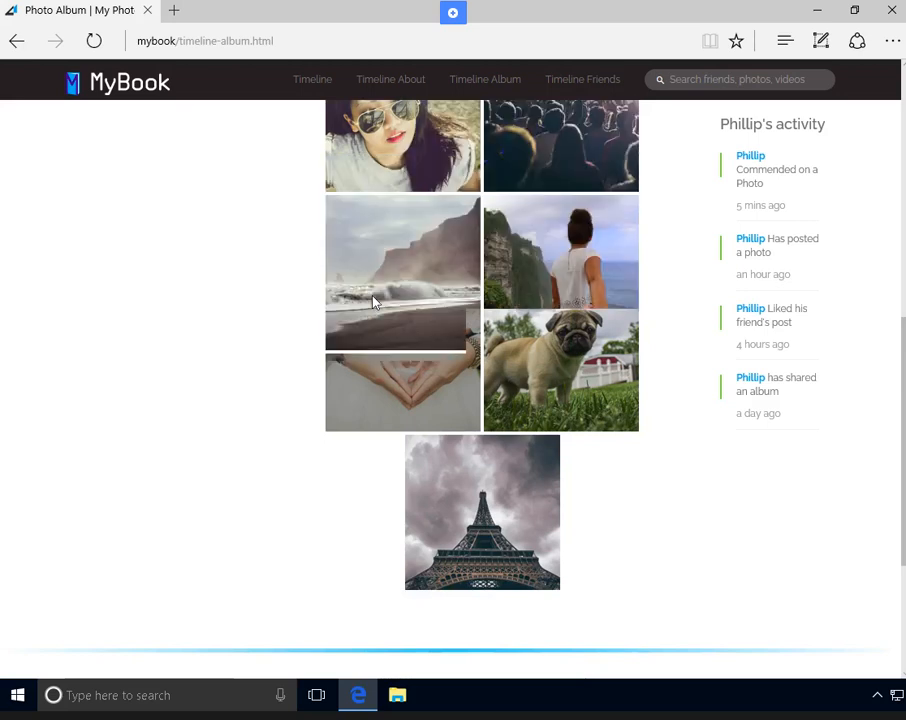
scroll(down, 3)
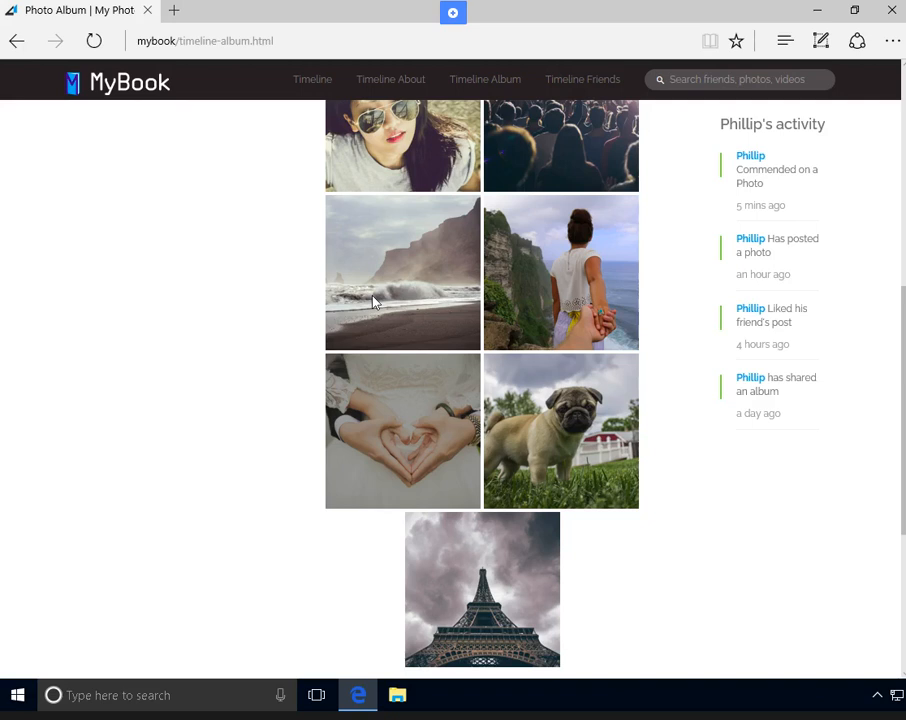
mouse_move(577, 428)
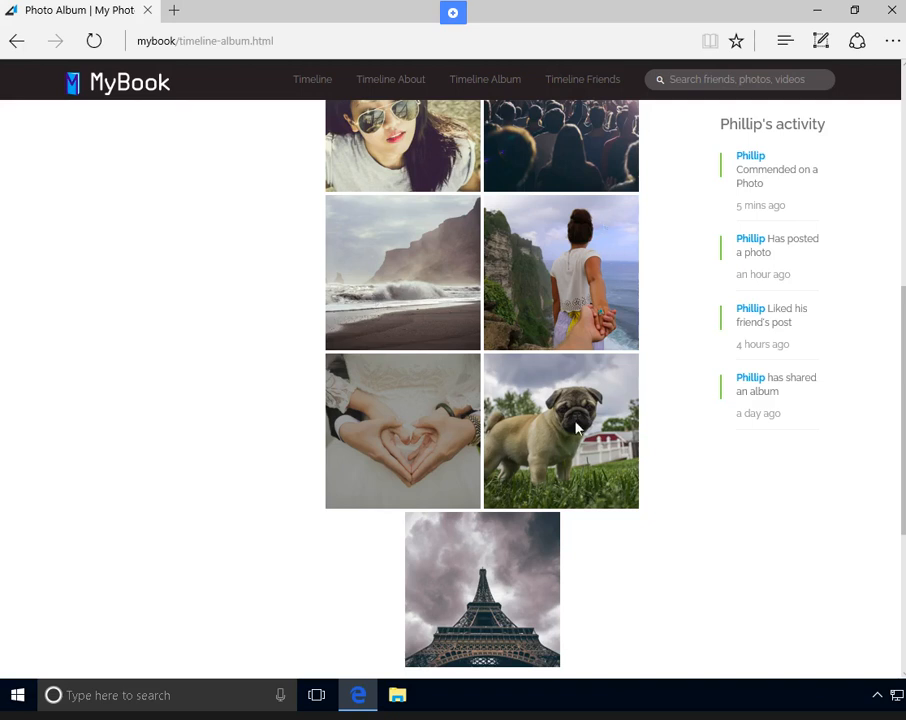
mouse_move(200, 425)
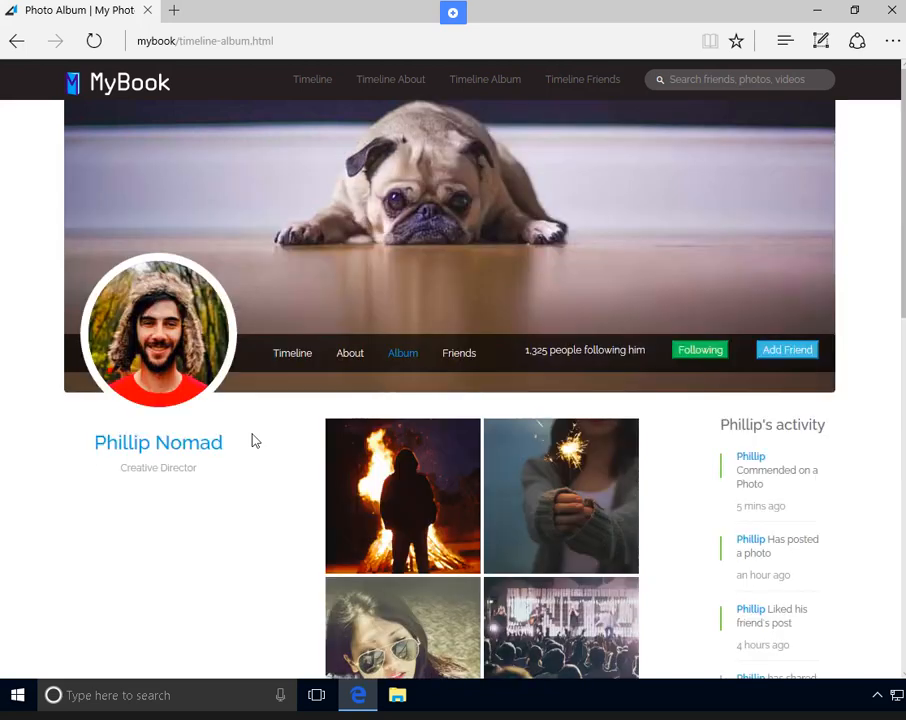
mouse_move(459, 353)
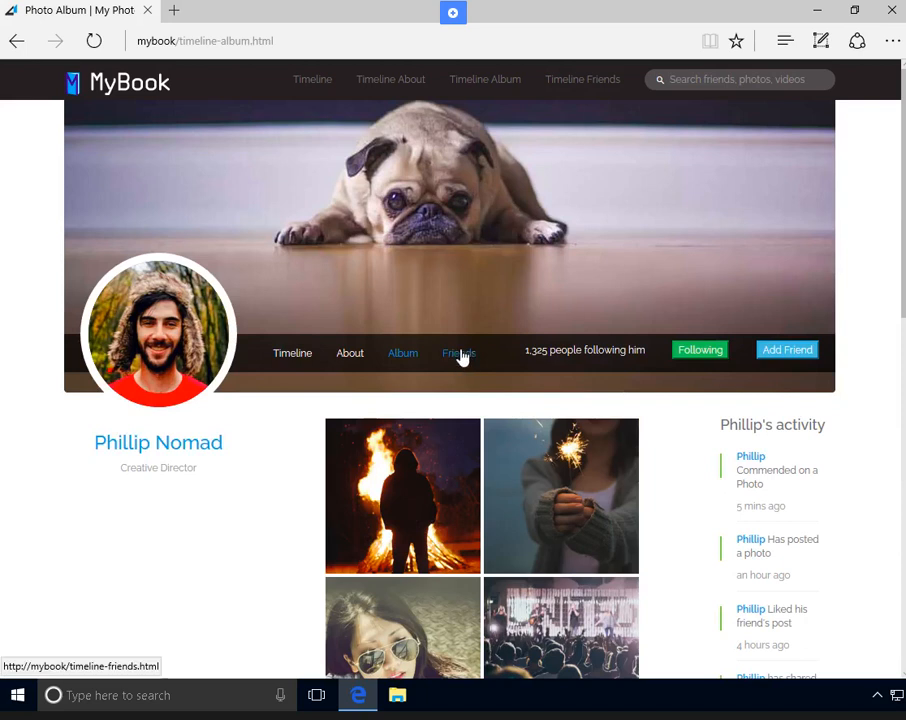
click(459, 353)
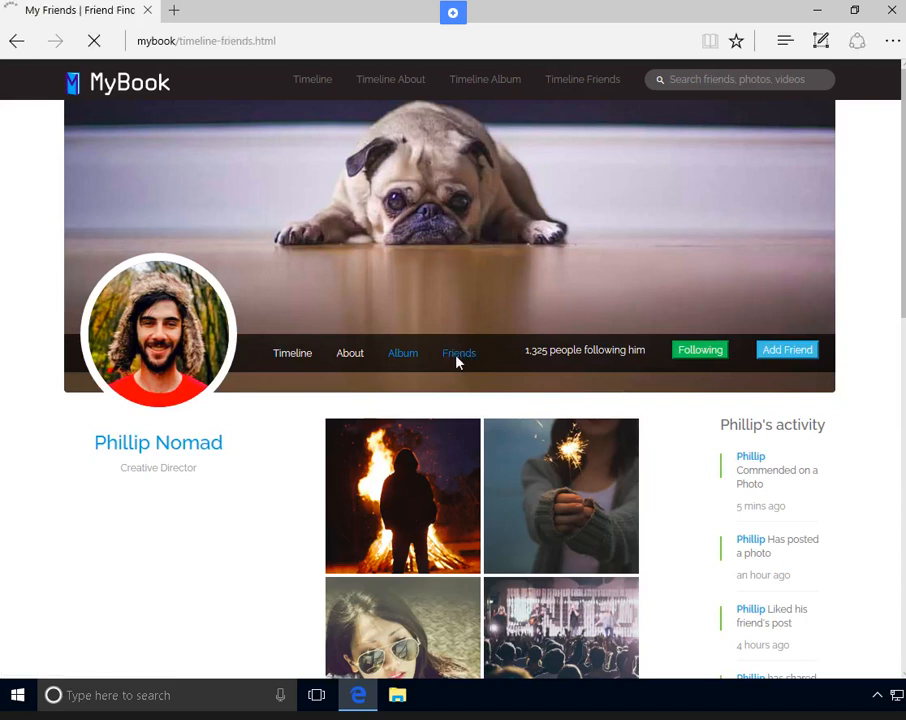
click(458, 352)
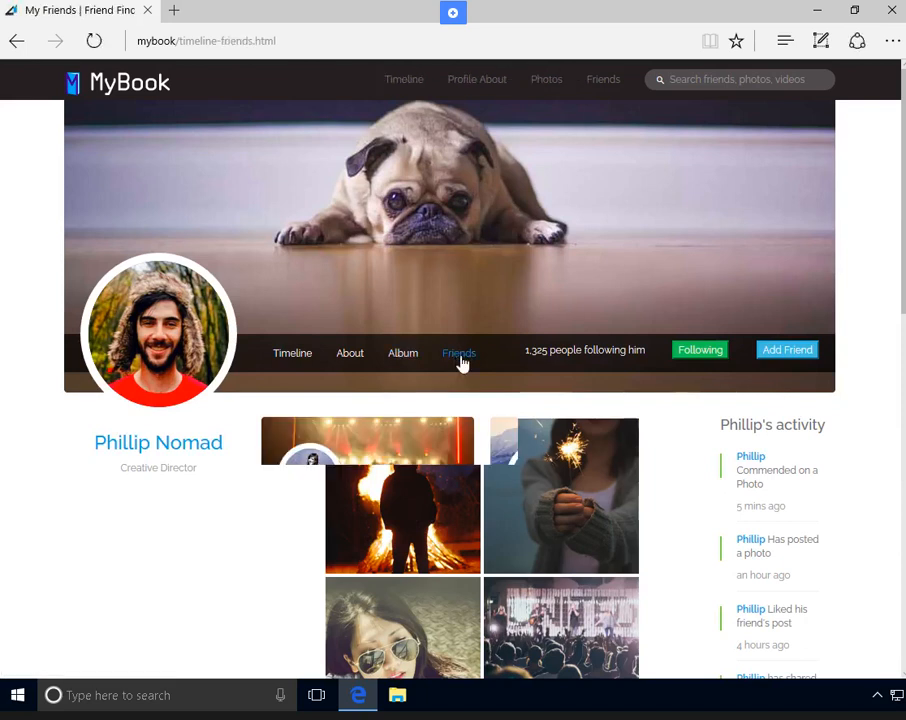
click(458, 353)
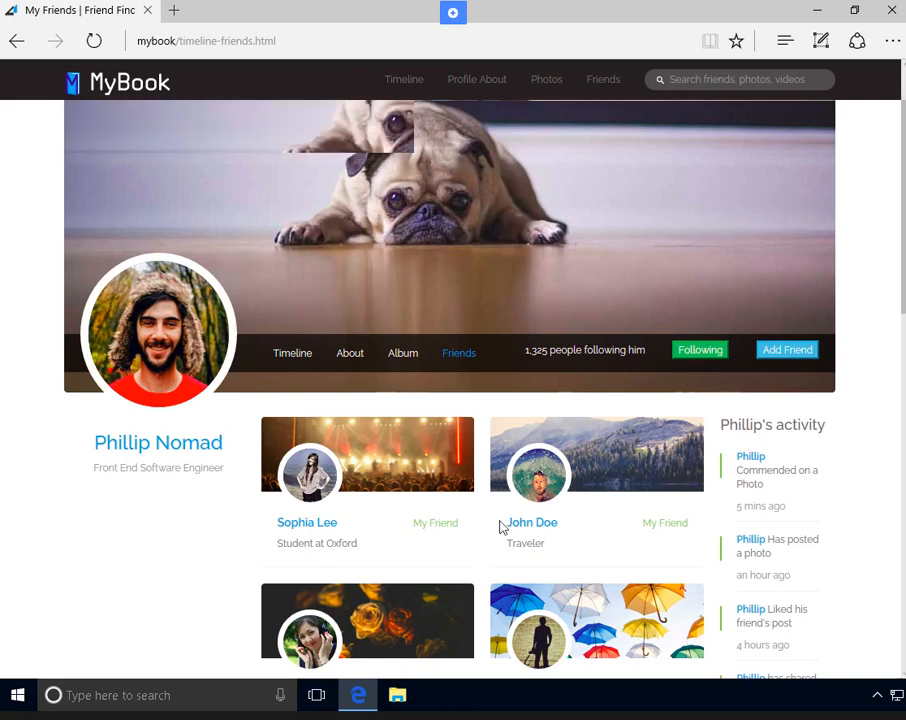
scroll(down, 3)
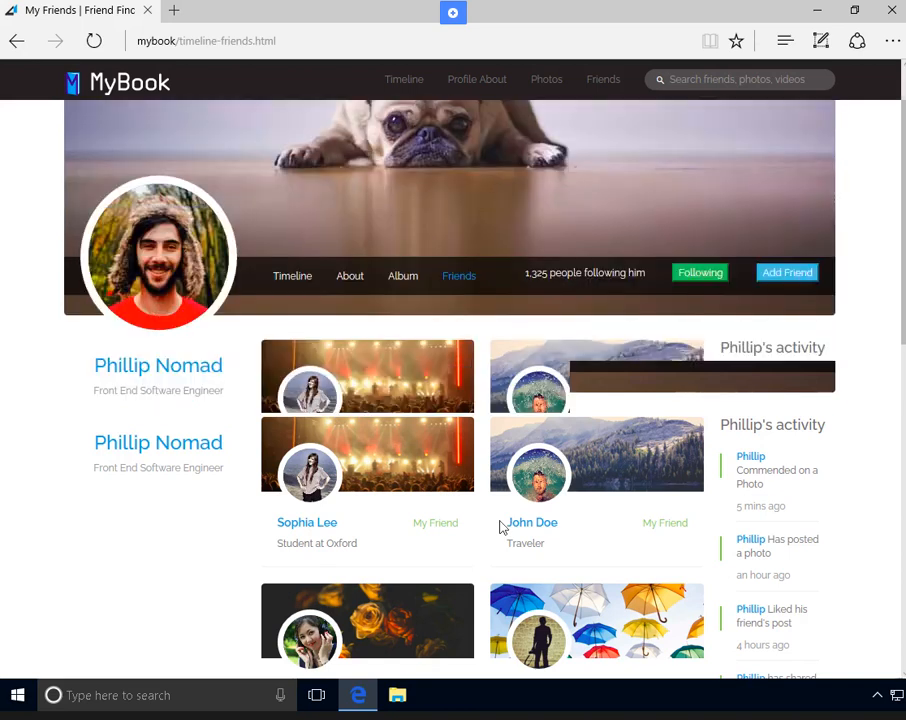
scroll(down, 3)
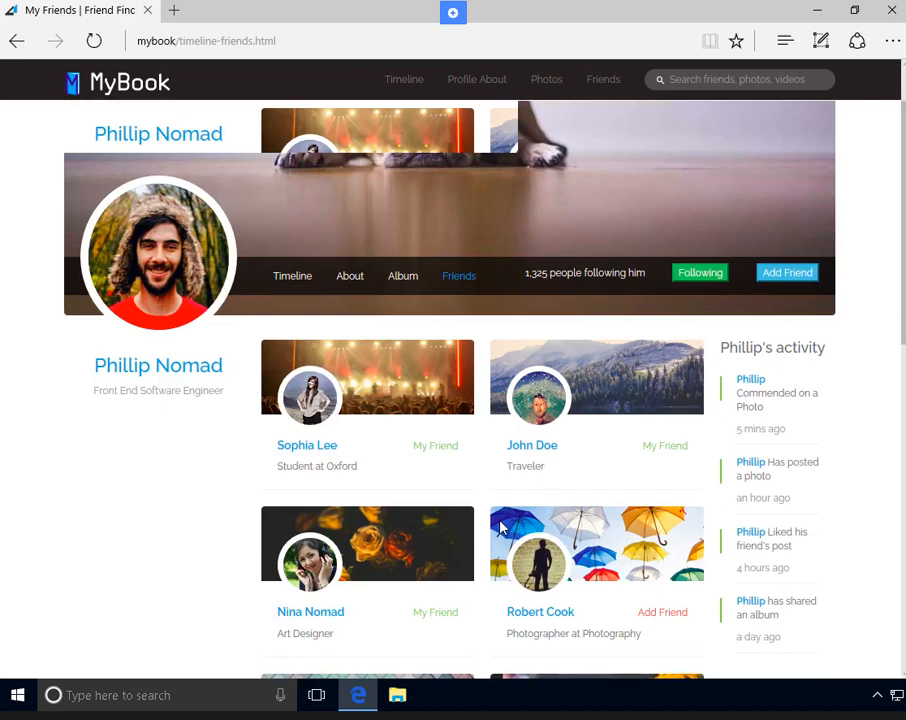
scroll(down, 3)
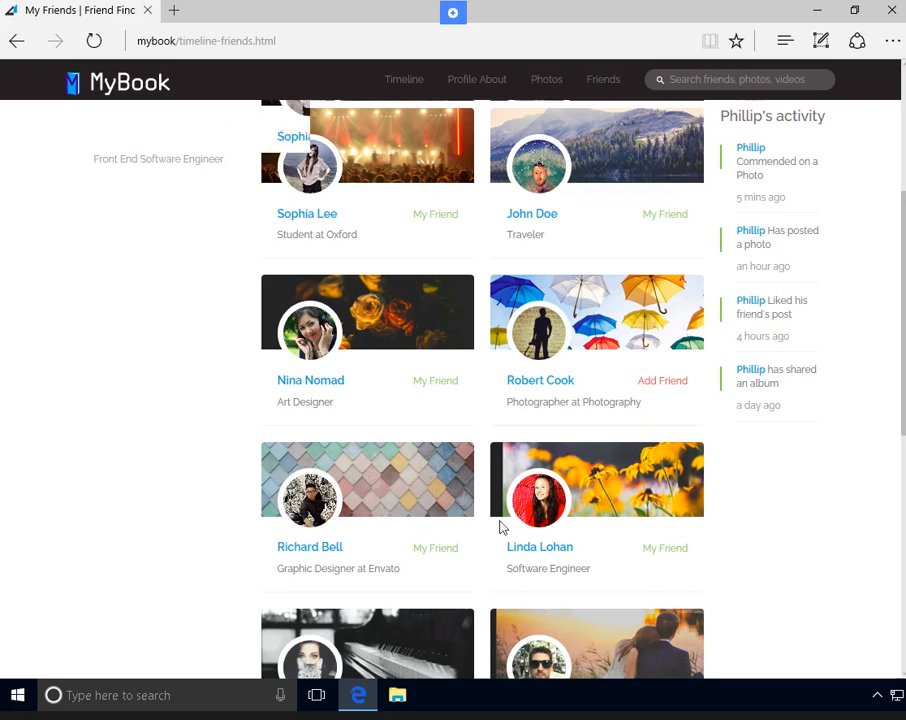
scroll(down, 3)
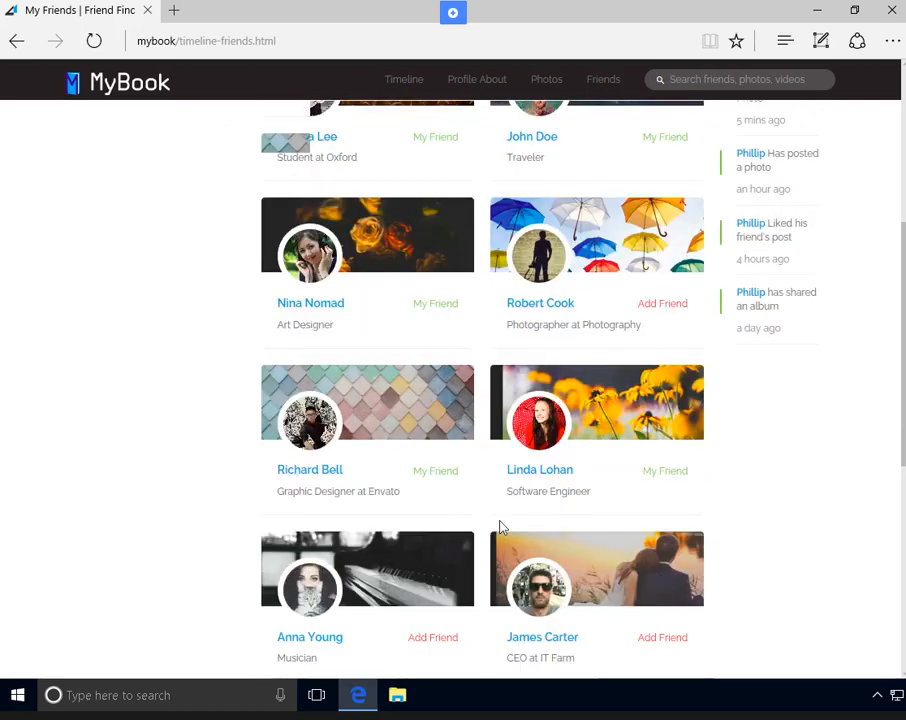
scroll(down, 3)
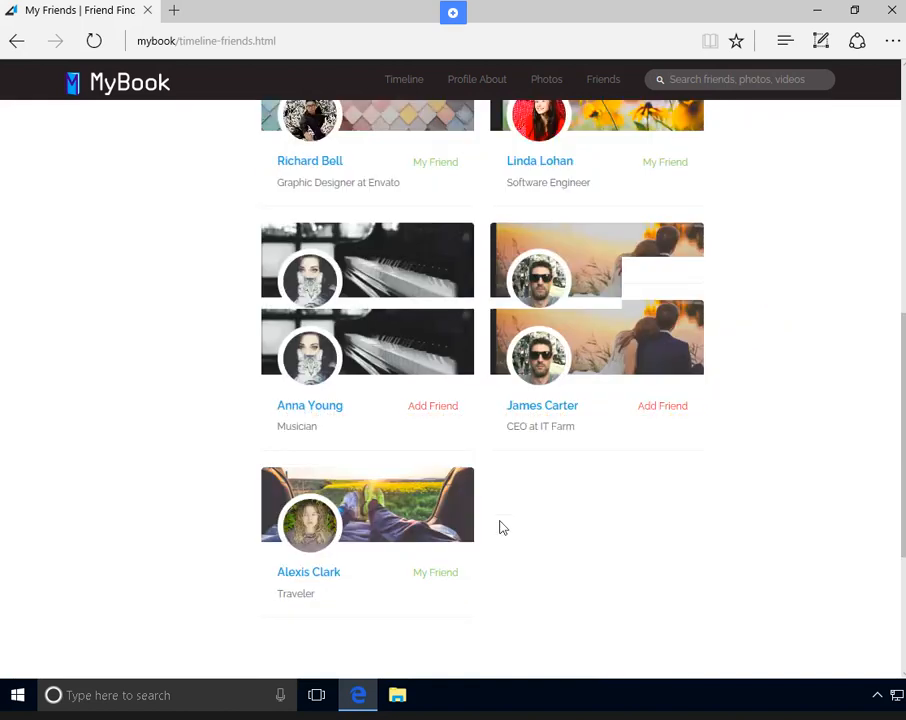
scroll(down, 3)
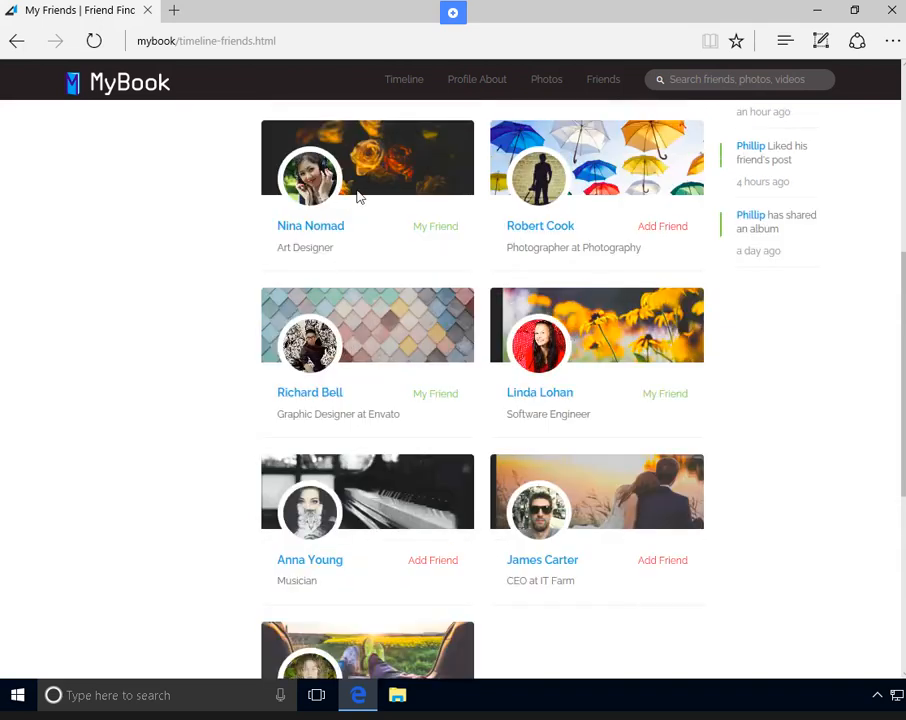
mouse_move(320, 230)
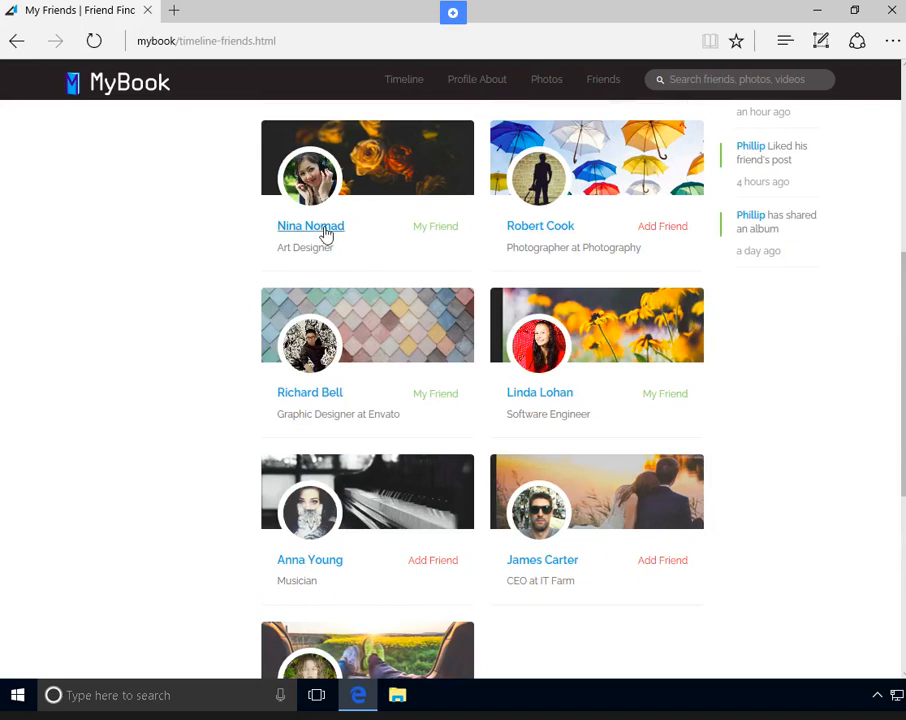
click(310, 225)
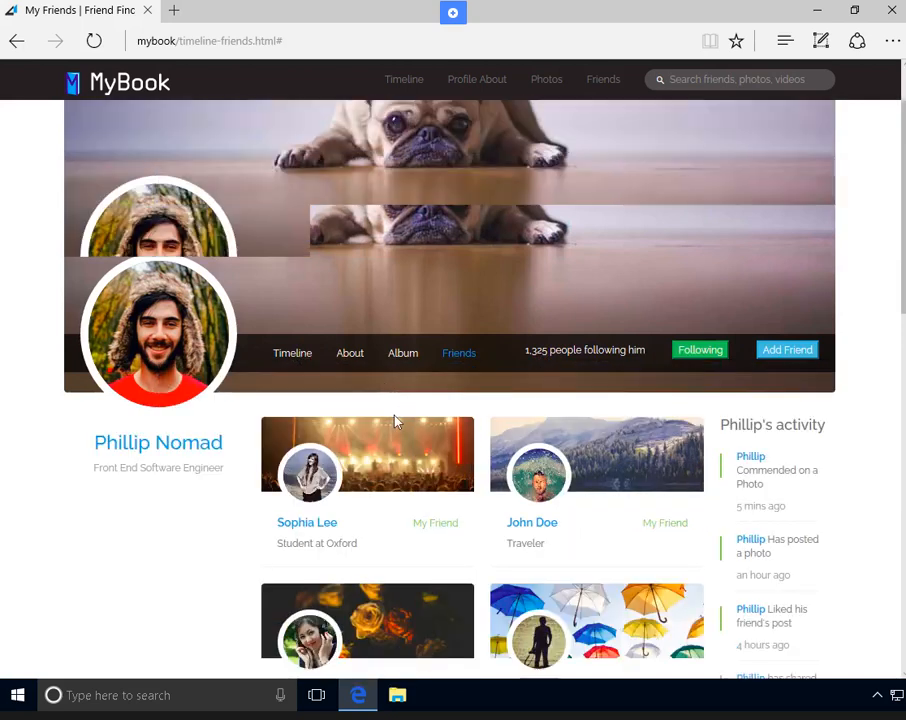
scroll(down, 3)
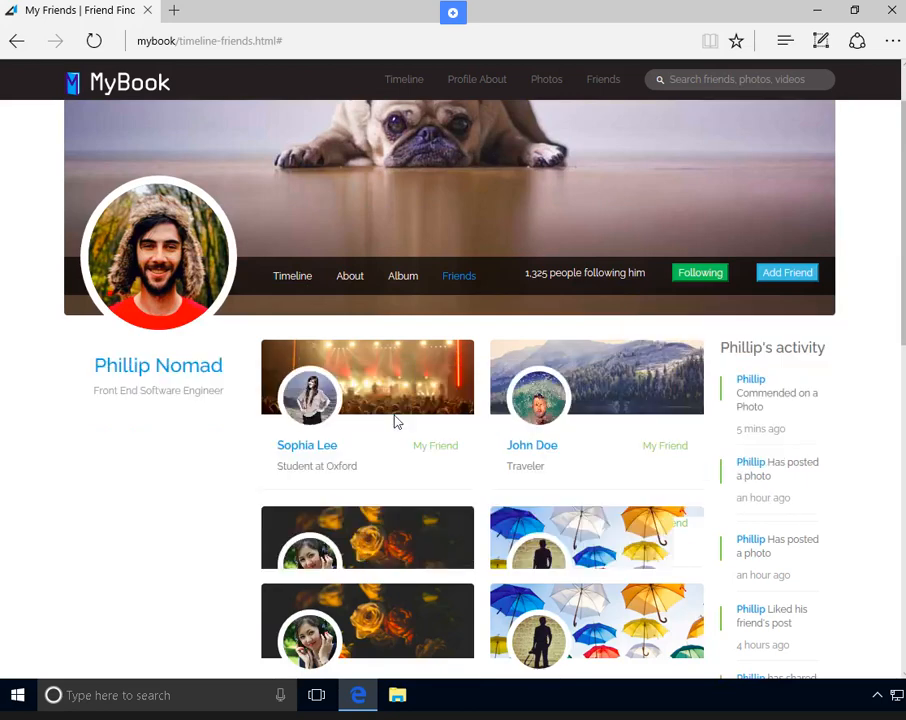
scroll(down, 3)
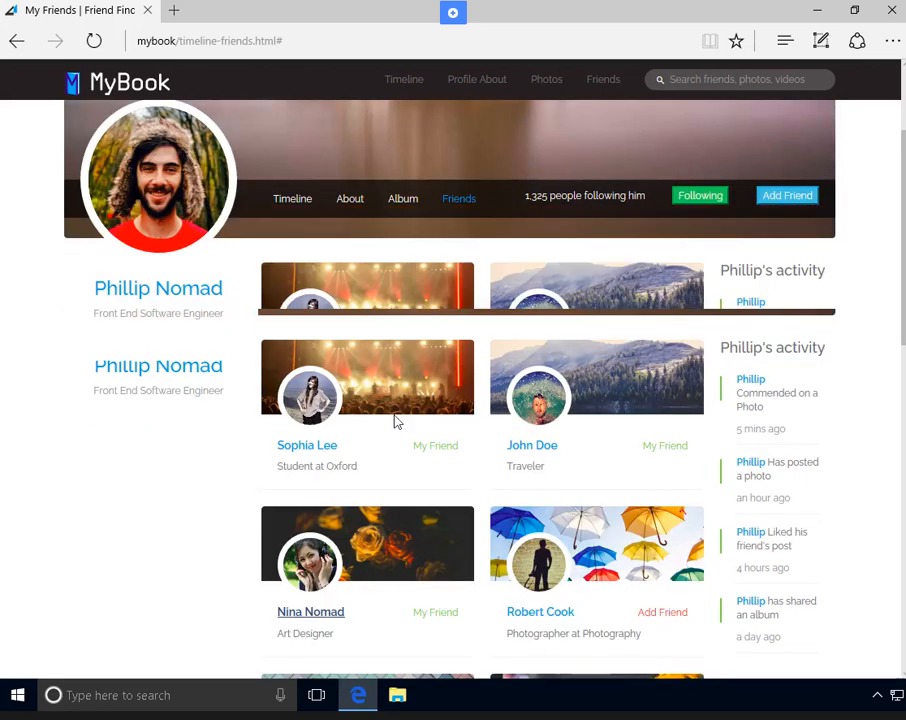
scroll(down, 3)
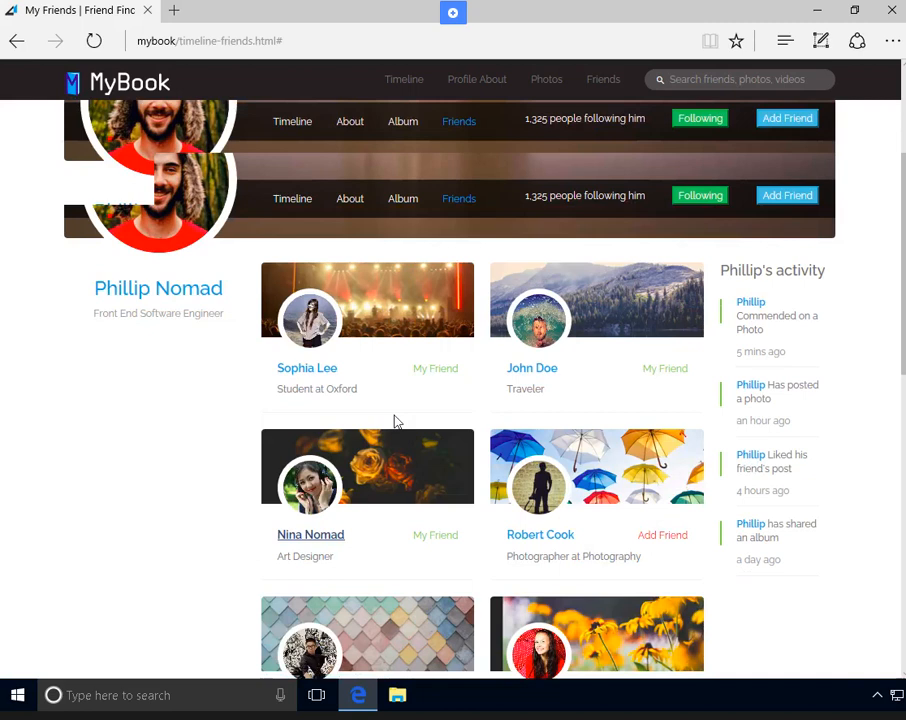
scroll(down, 3)
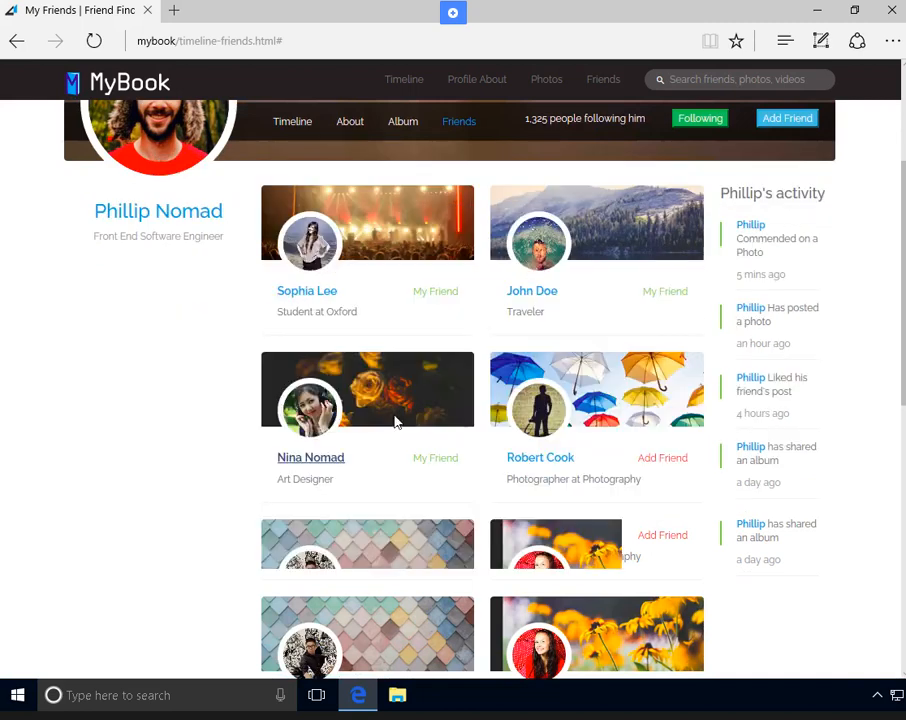
scroll(down, 3)
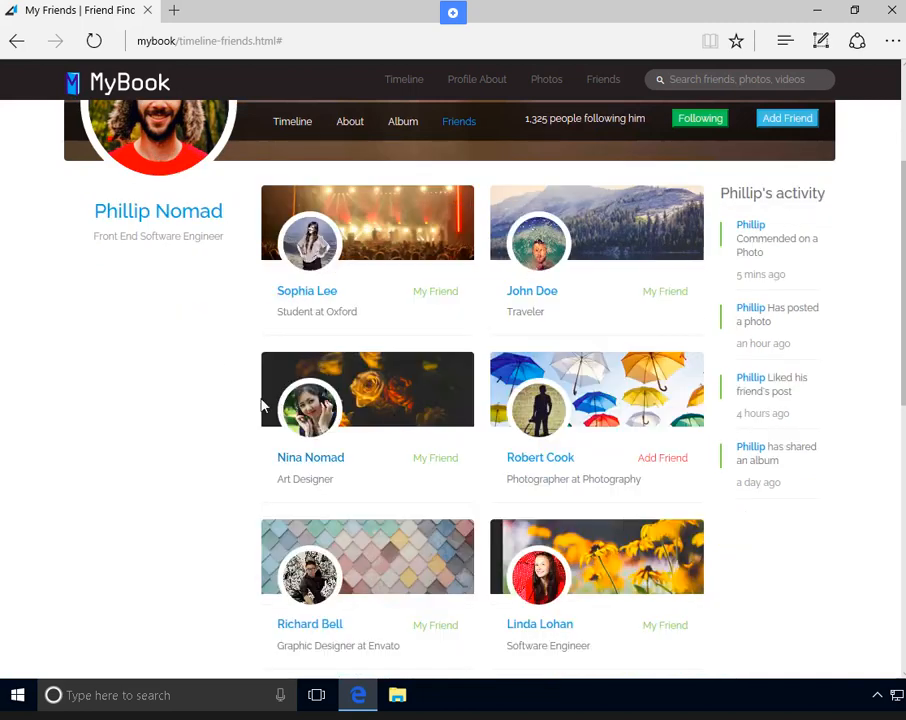
mouse_move(310, 458)
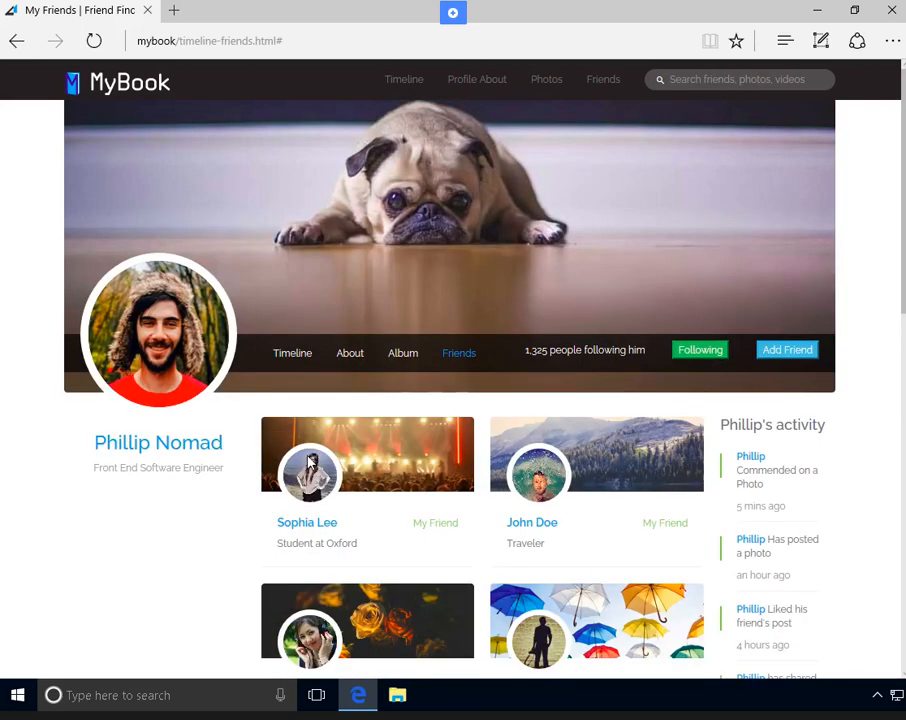
mouse_move(785, 452)
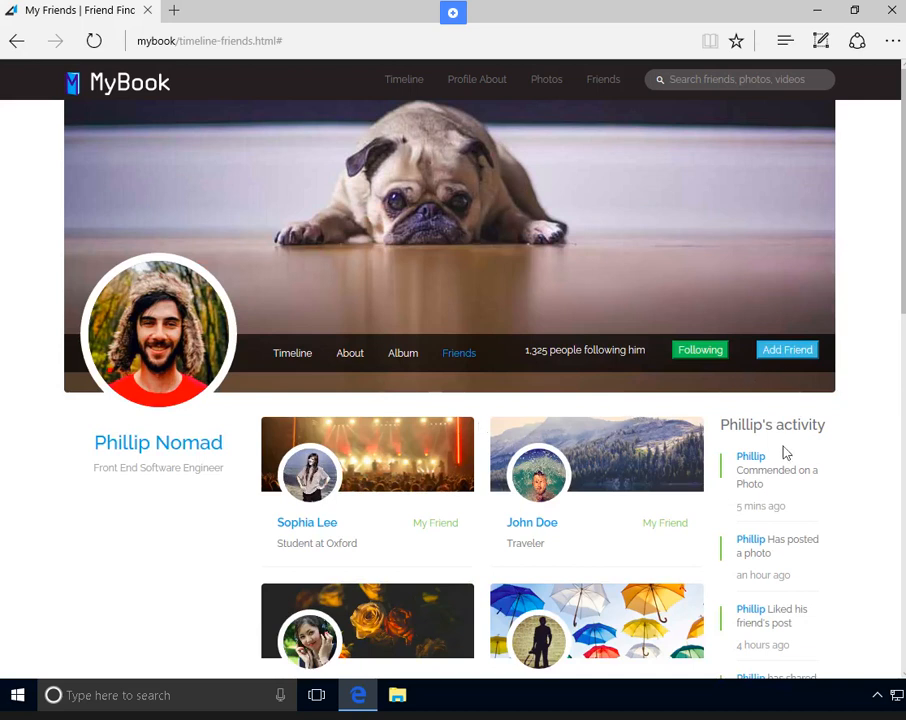
mouse_move(783, 457)
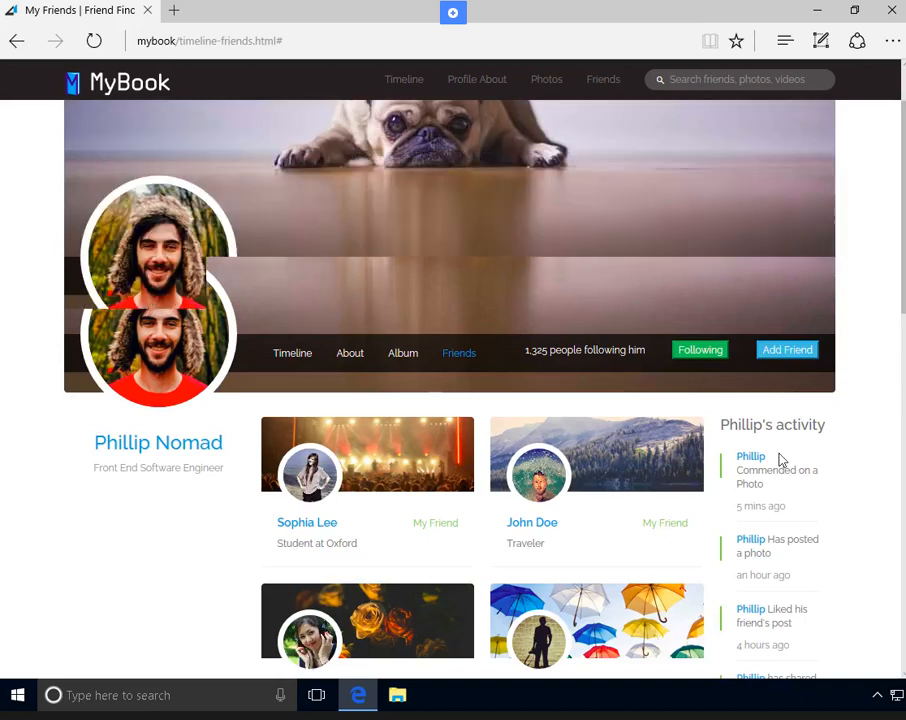
scroll(down, 3)
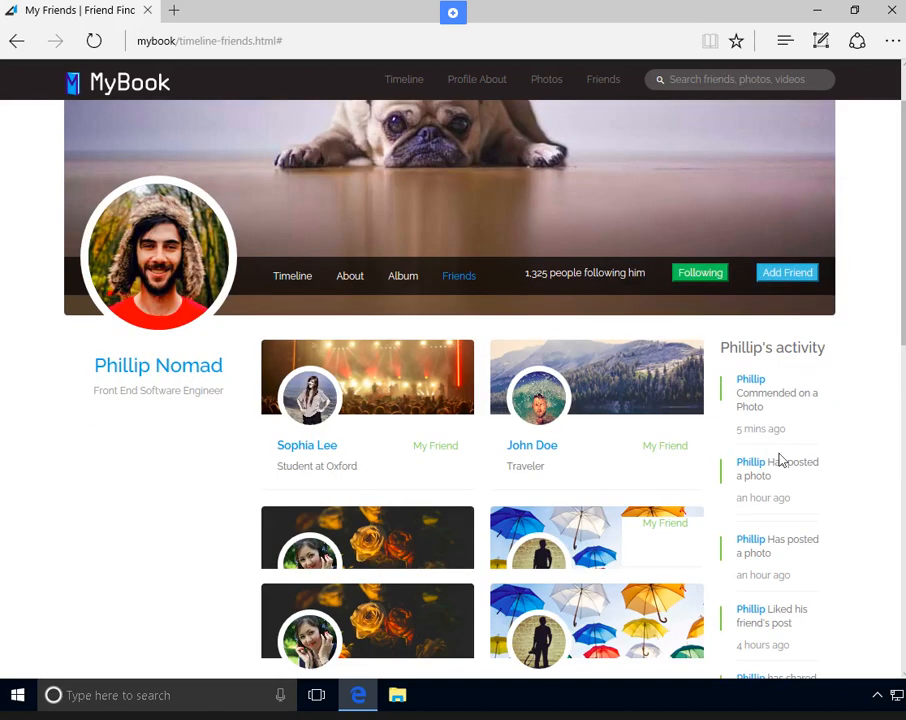
scroll(down, 3)
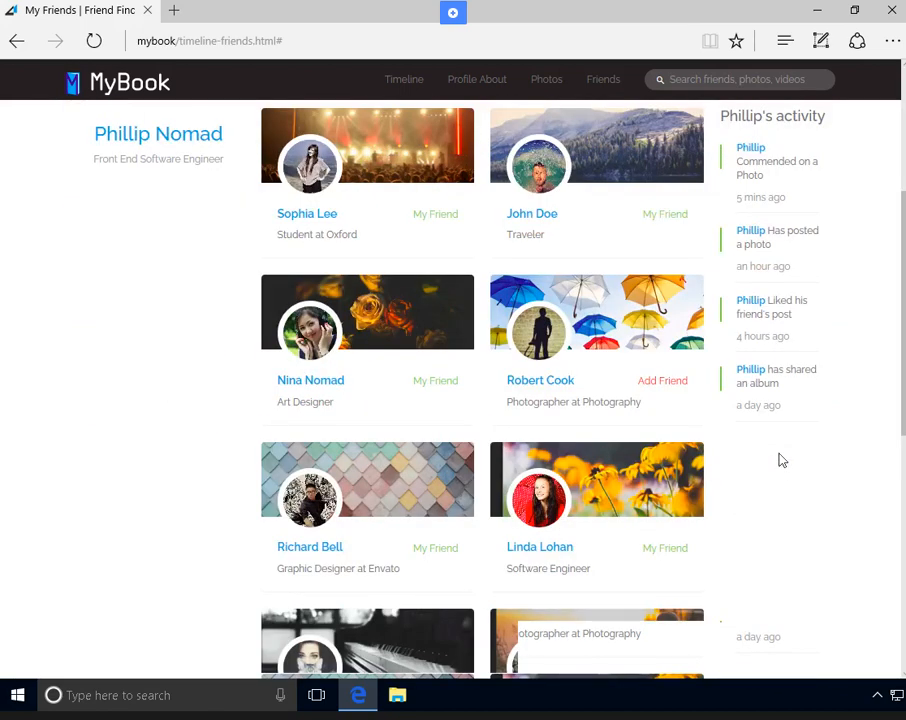
scroll(down, 3)
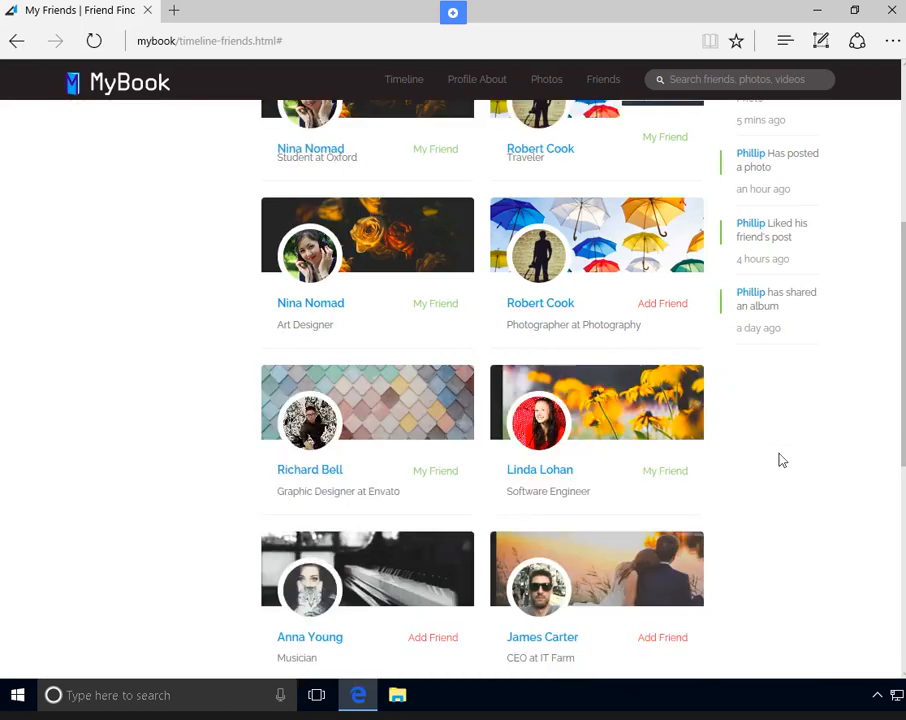
scroll(down, 3)
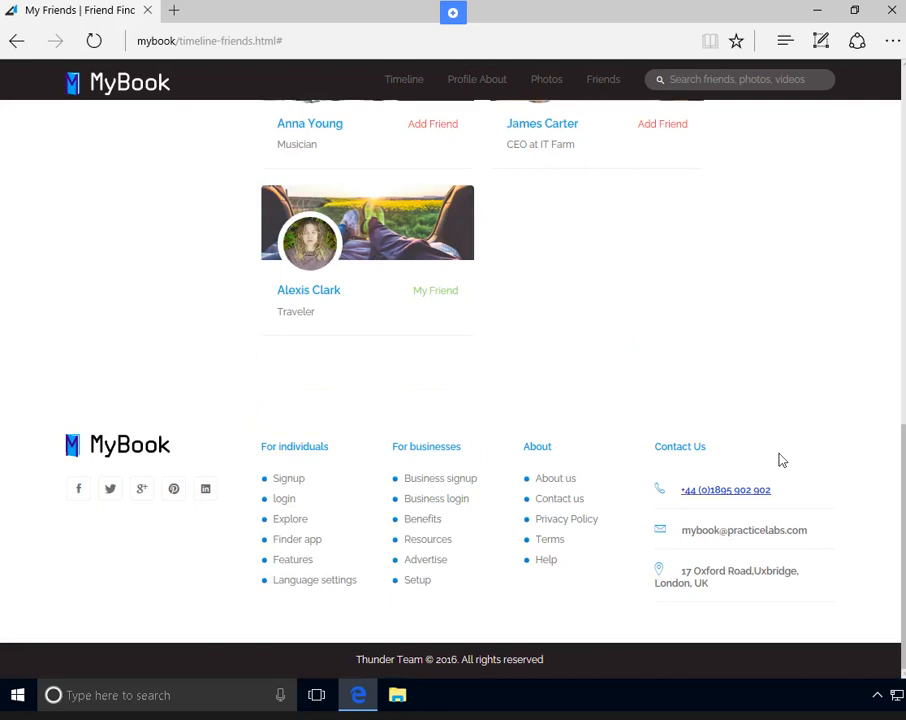
scroll(up, 3)
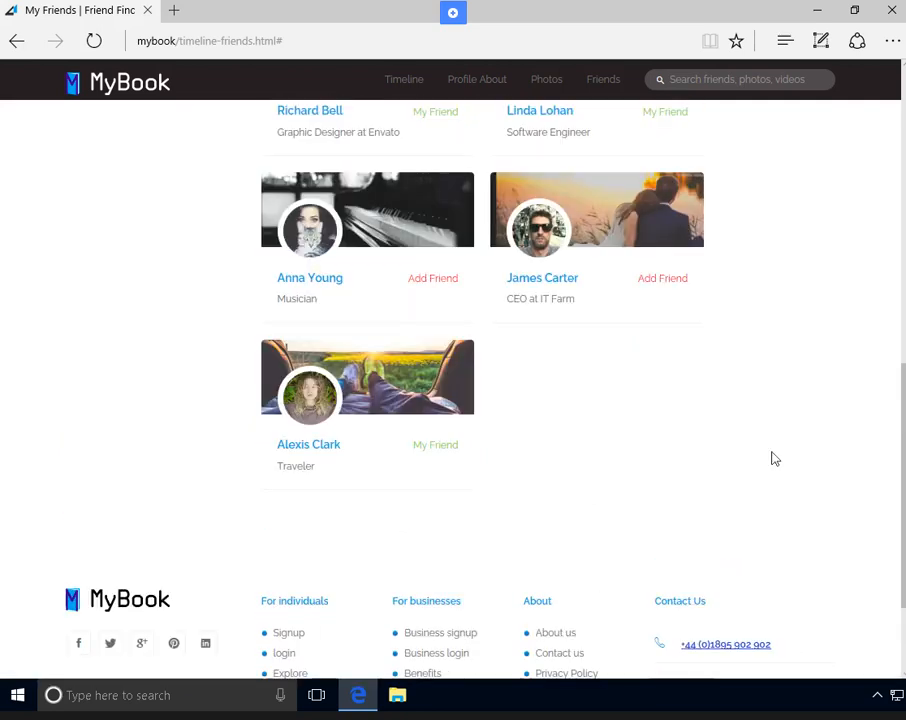
mouse_move(573, 303)
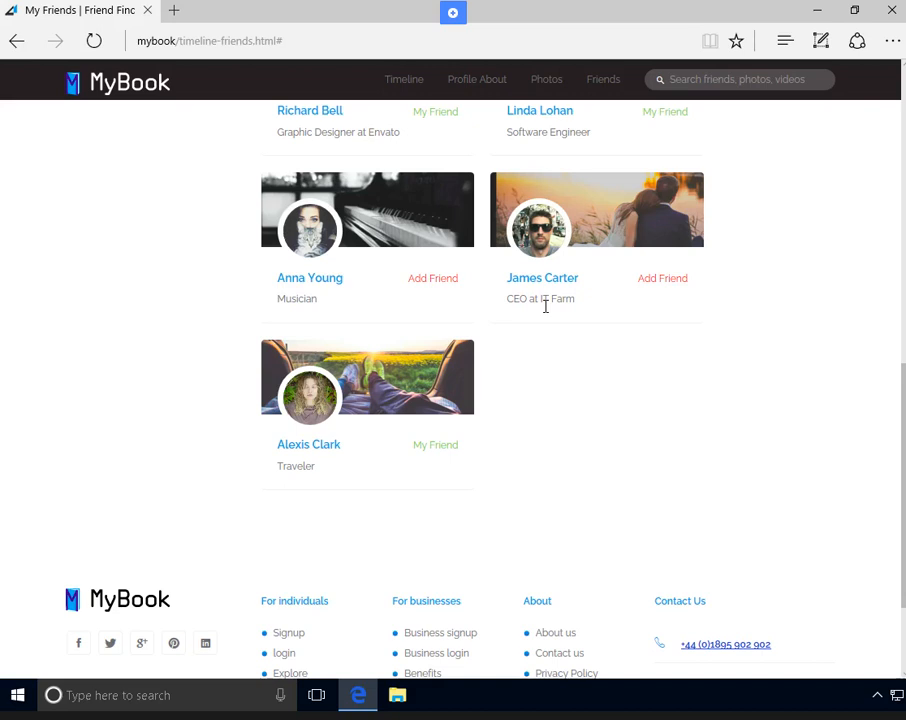
mouse_move(568, 292)
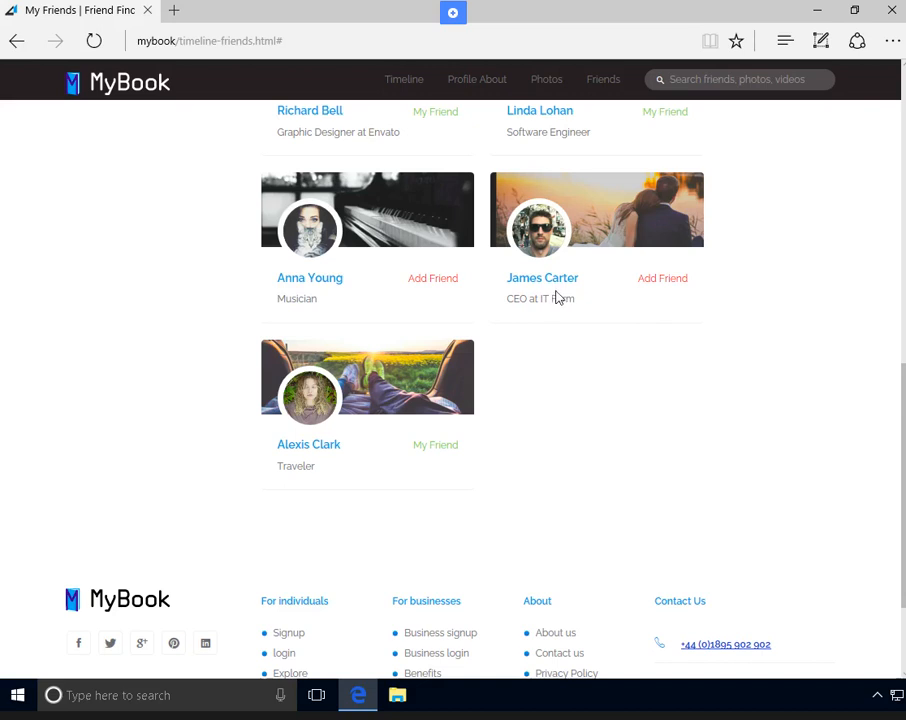
mouse_move(567, 290)
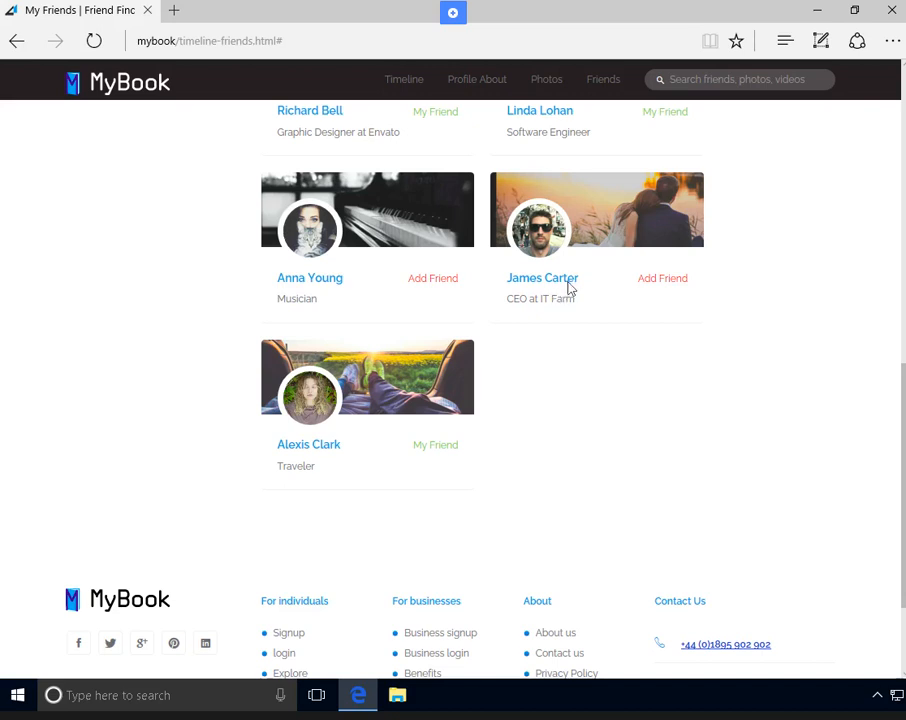
mouse_move(738, 138)
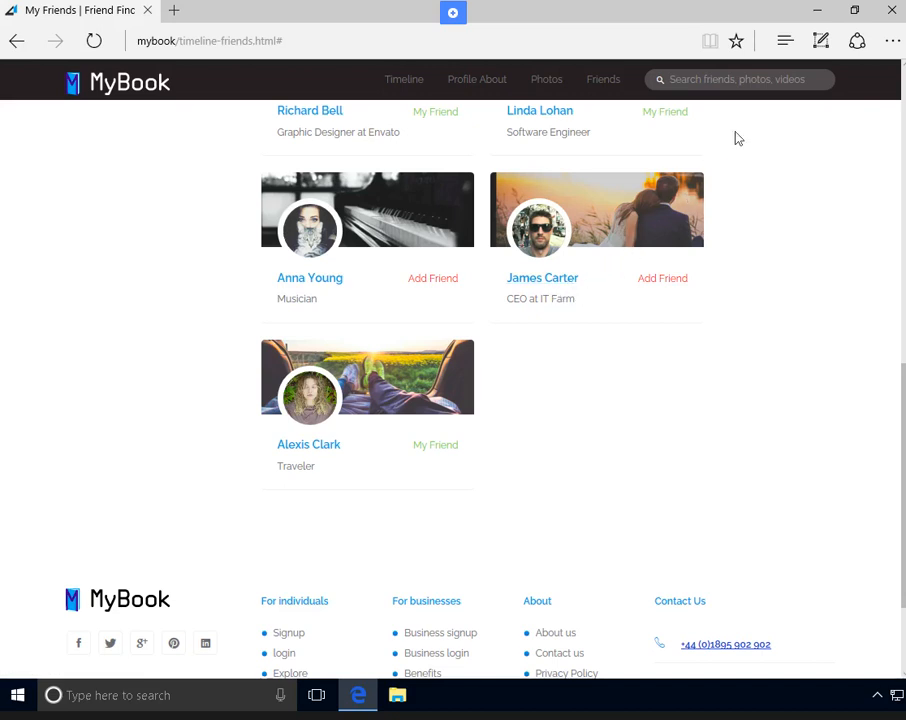
mouse_move(765, 31)
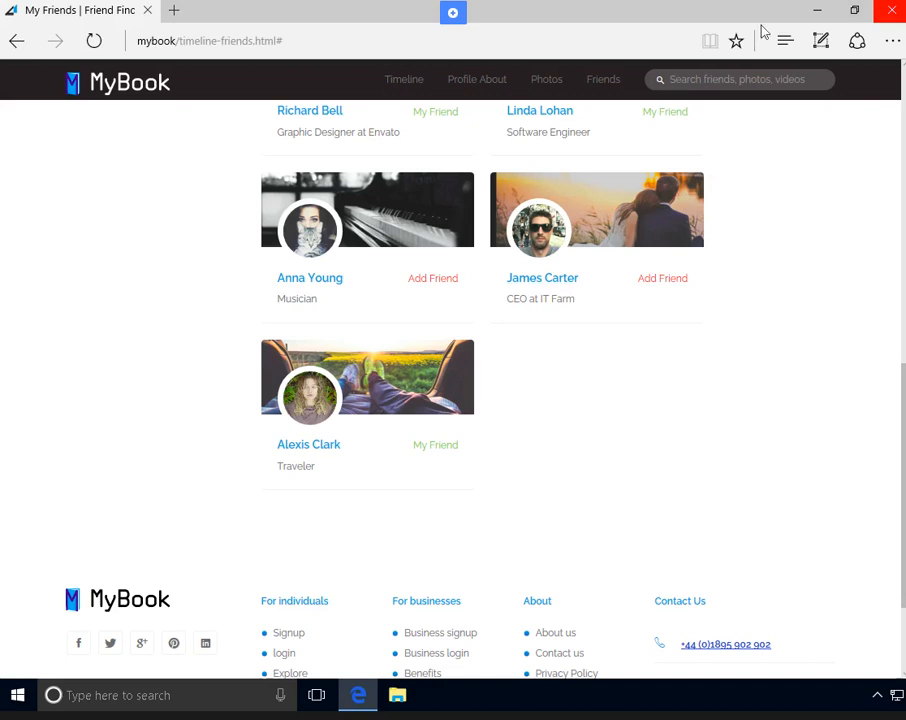